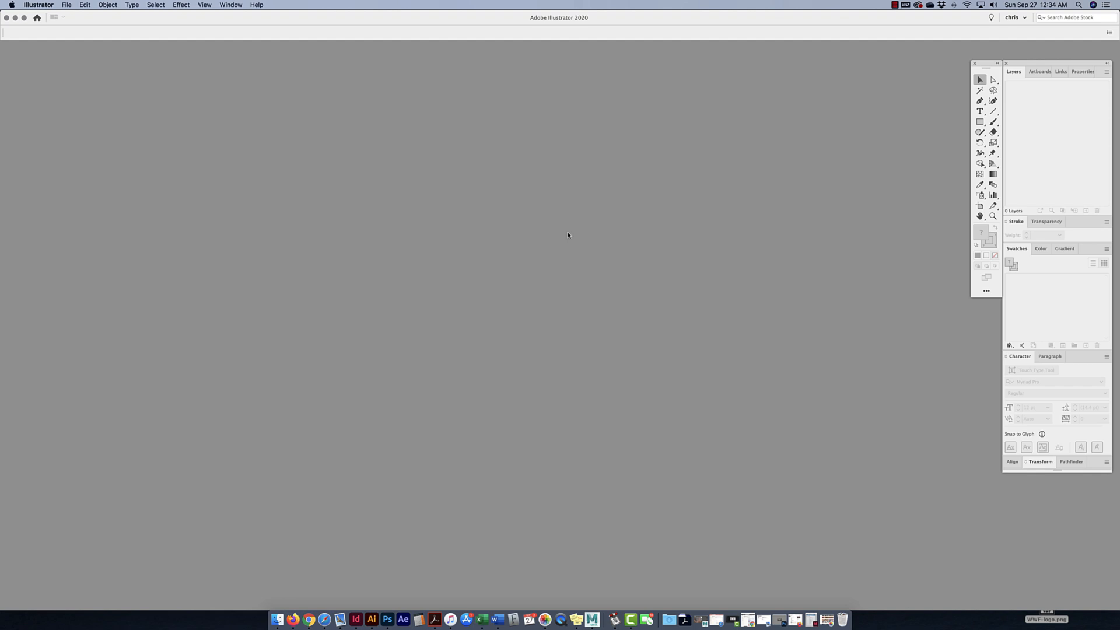
pyautogui.moveTo(925, 494)
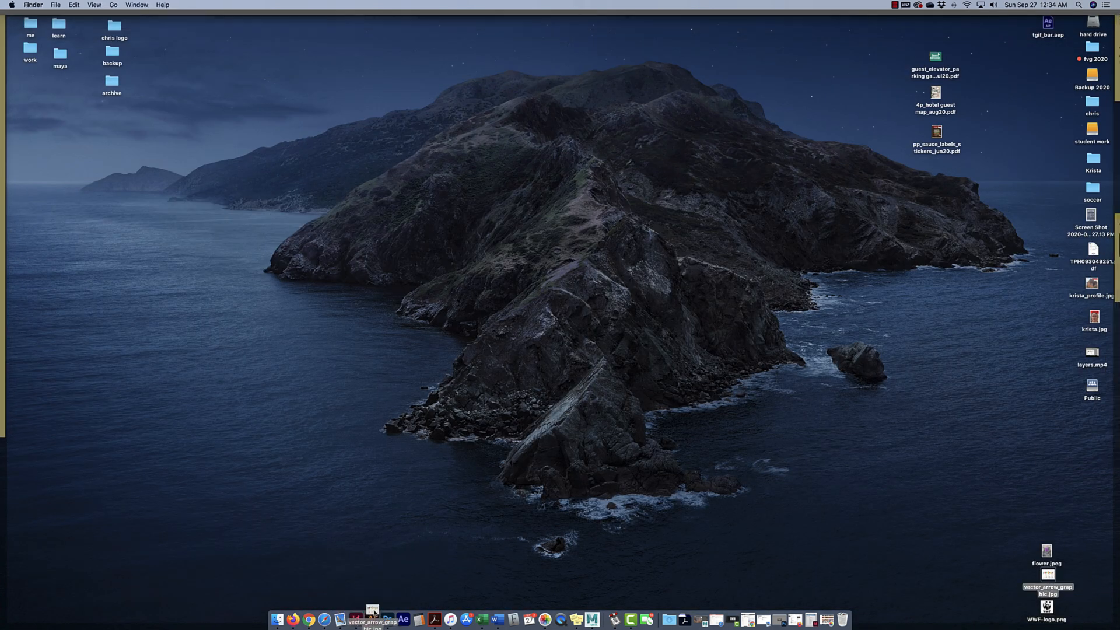
# Open vector_arrow_graphic.jpg in Illustrator from the Dock
pyautogui.click(375, 619)
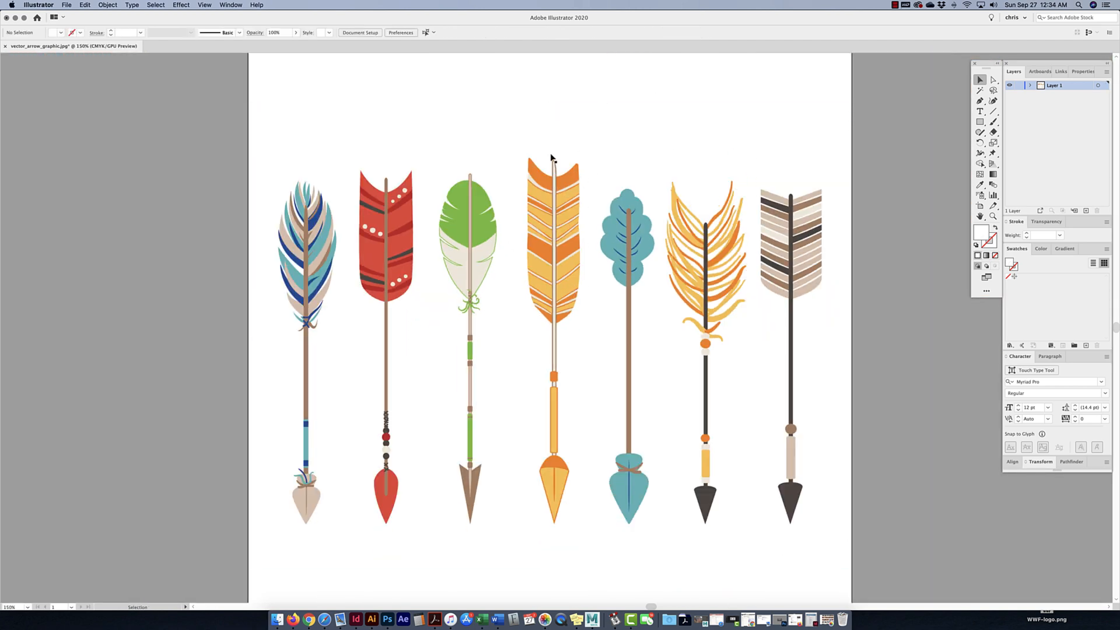
# Select the arrow image and apply Image Trace to make black-and-white shapes
pyautogui.click(529, 232)
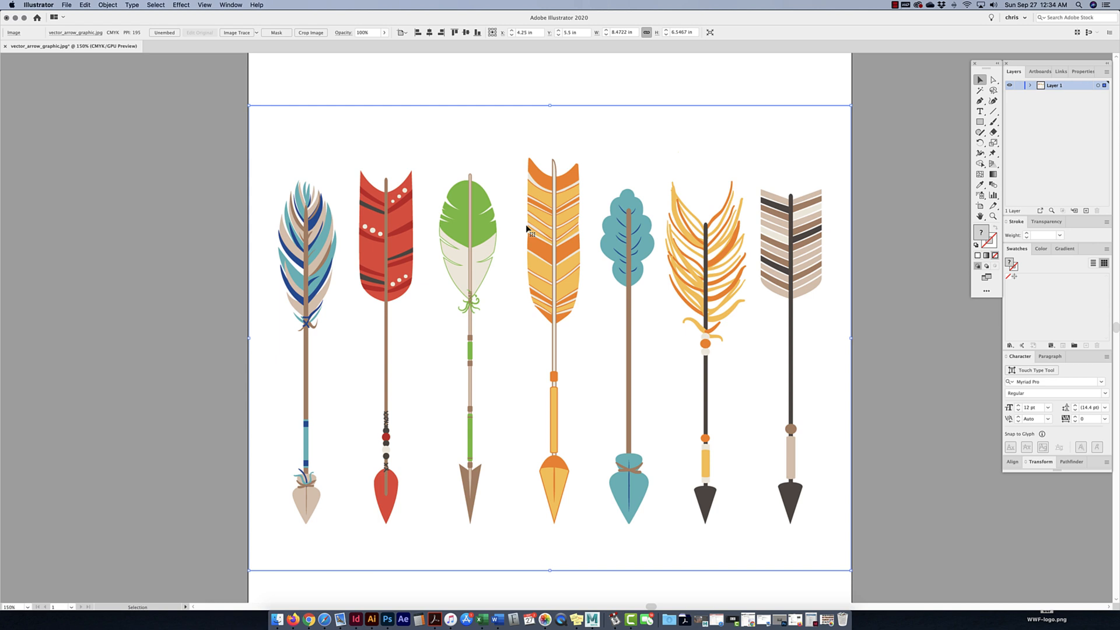
pyautogui.moveTo(212, 79)
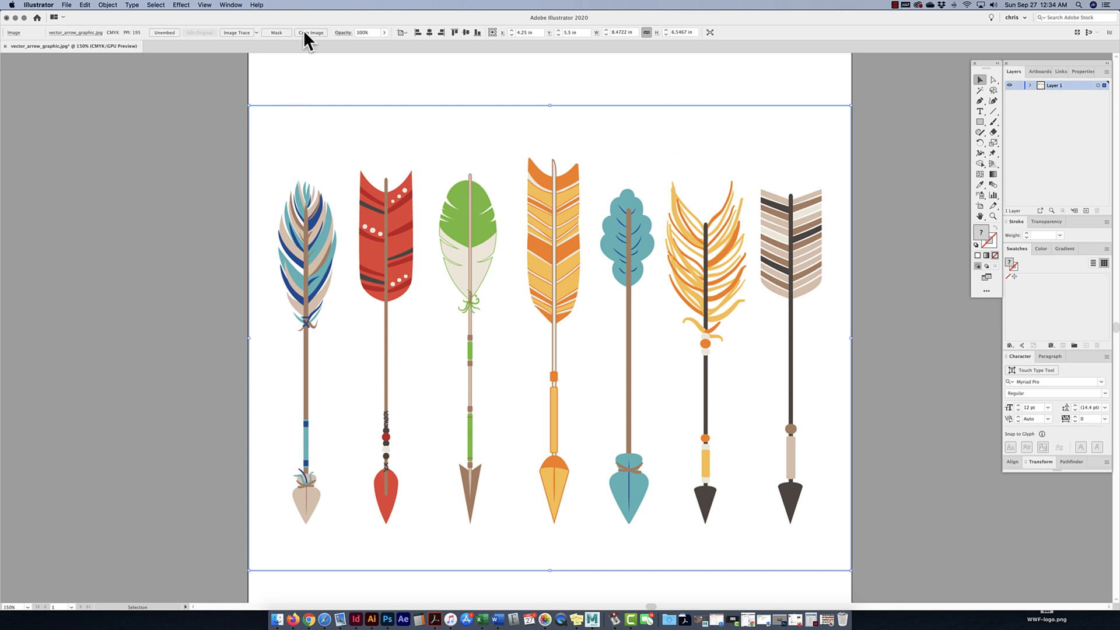
pyautogui.click(222, 4)
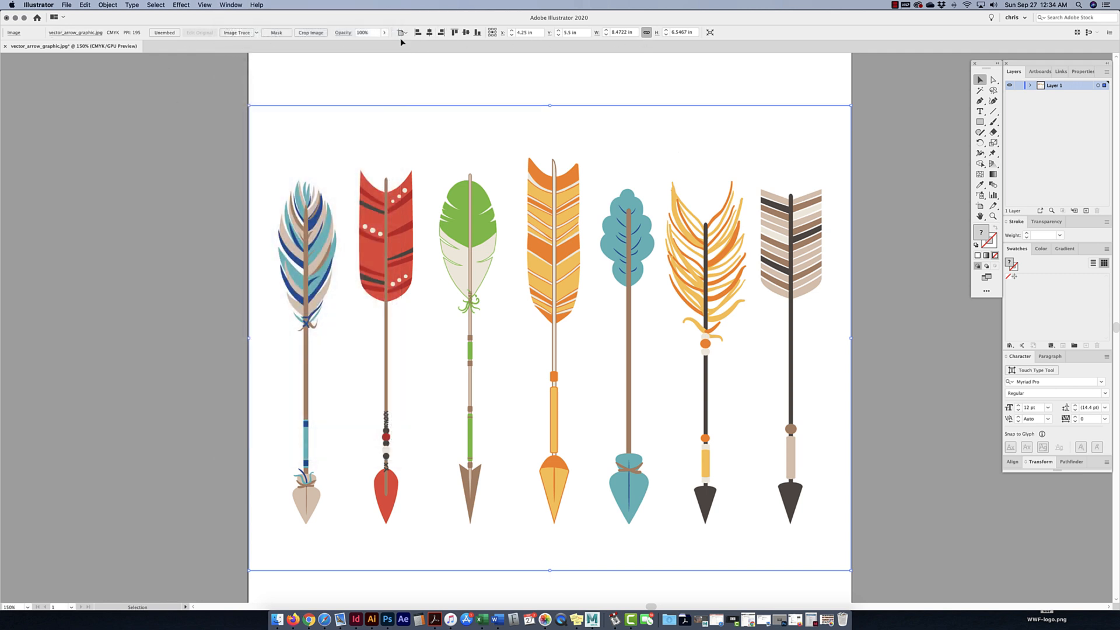
pyautogui.moveTo(238, 32)
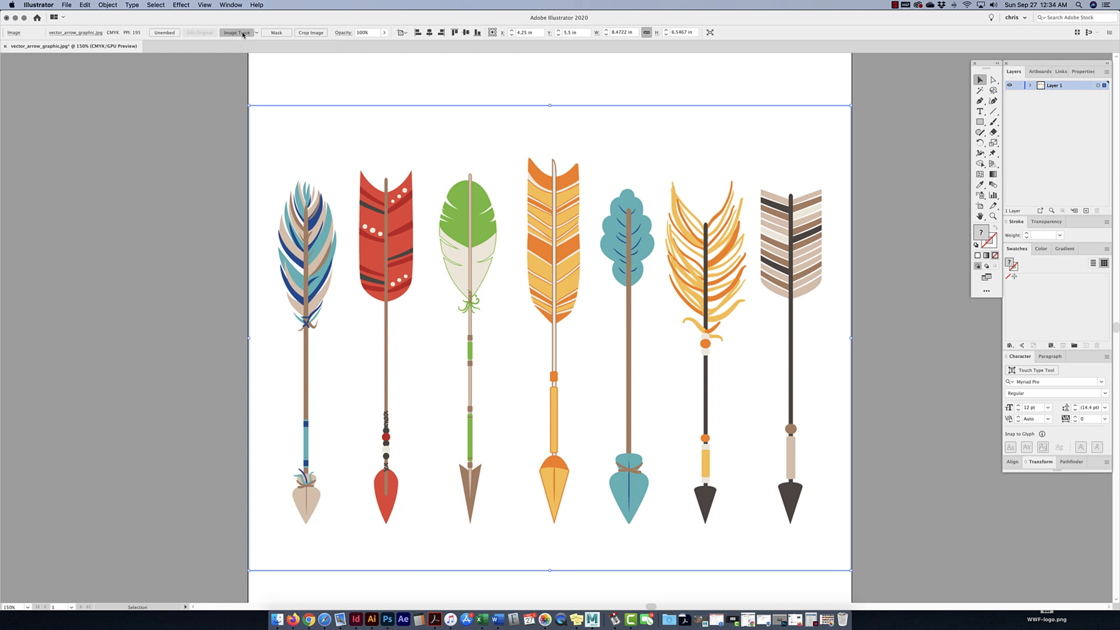
pyautogui.click(241, 32)
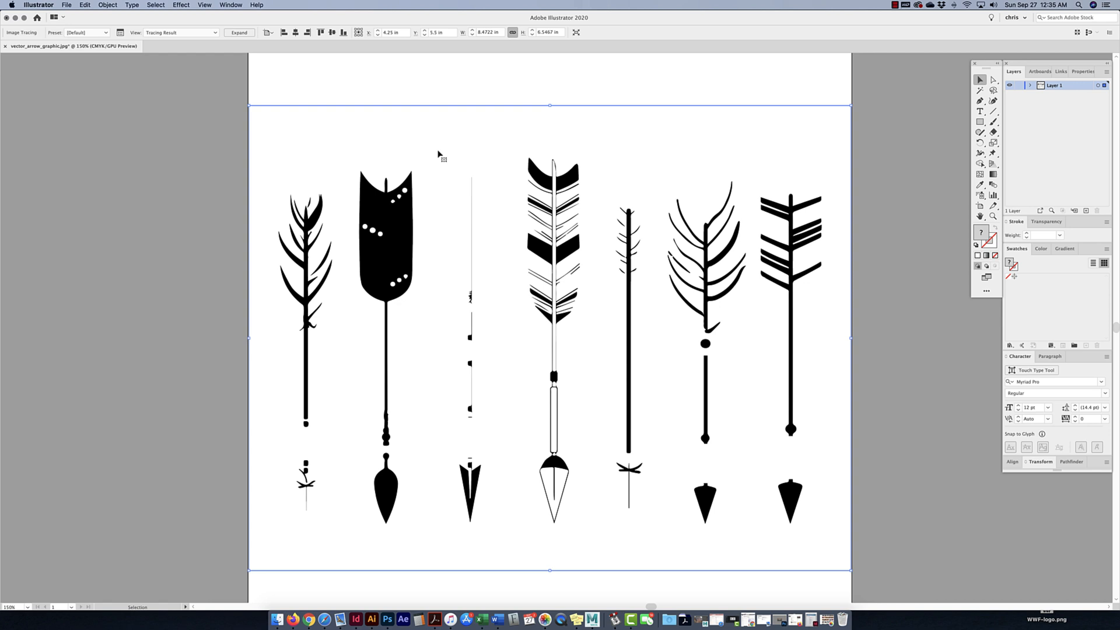
pyautogui.moveTo(278, 111)
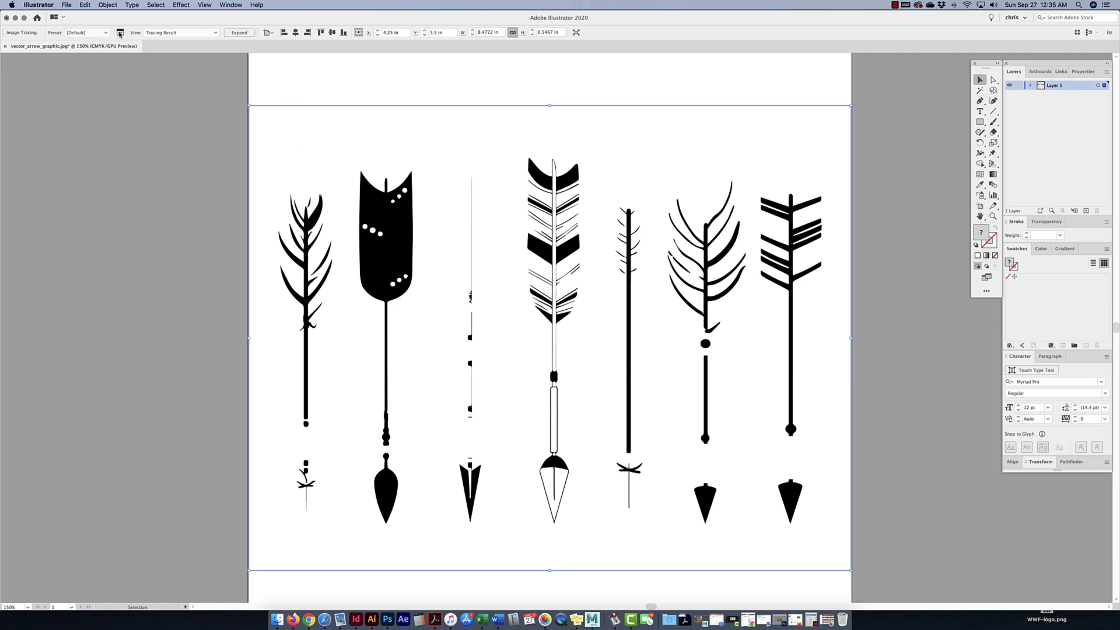
# Switch the arrow trace preset to High Fidelity Photo for full colour
pyautogui.click(109, 32)
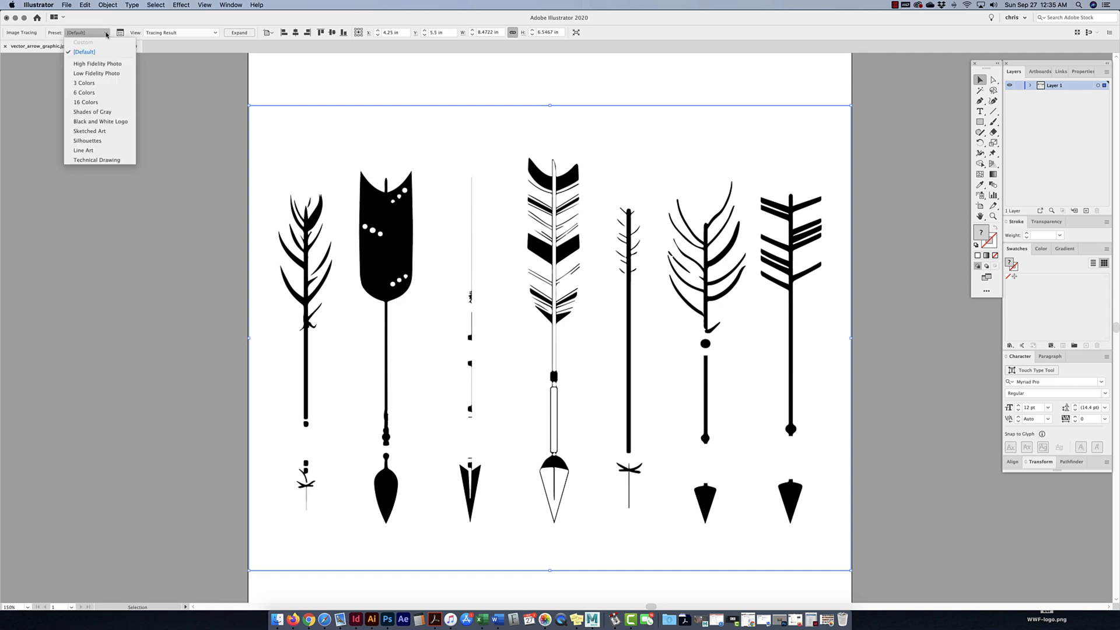
pyautogui.moveTo(97, 159)
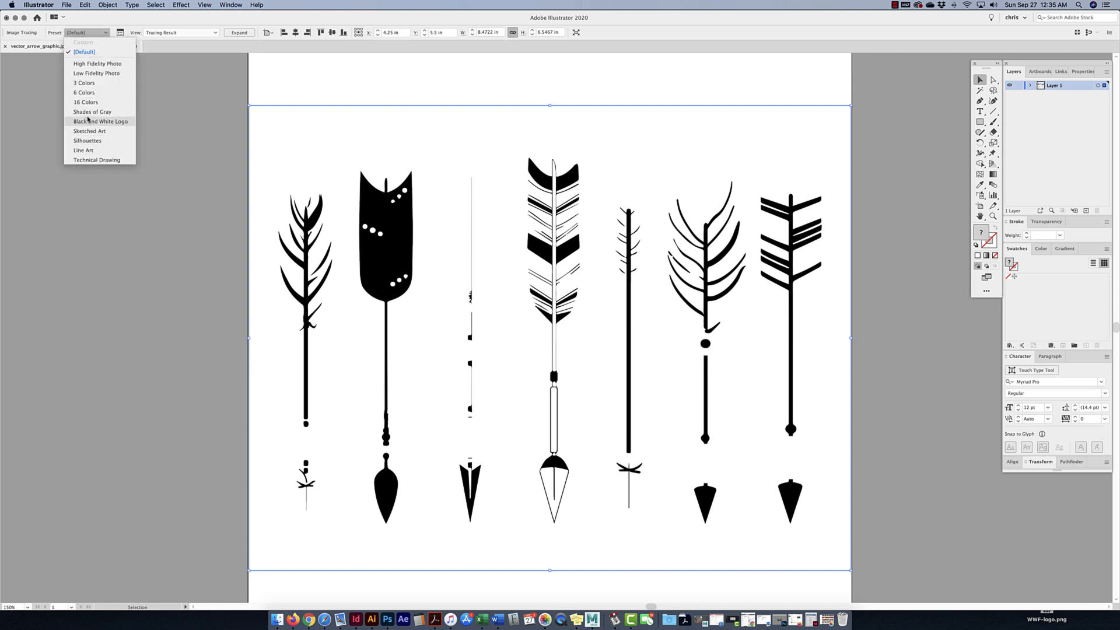
pyautogui.moveTo(87, 63)
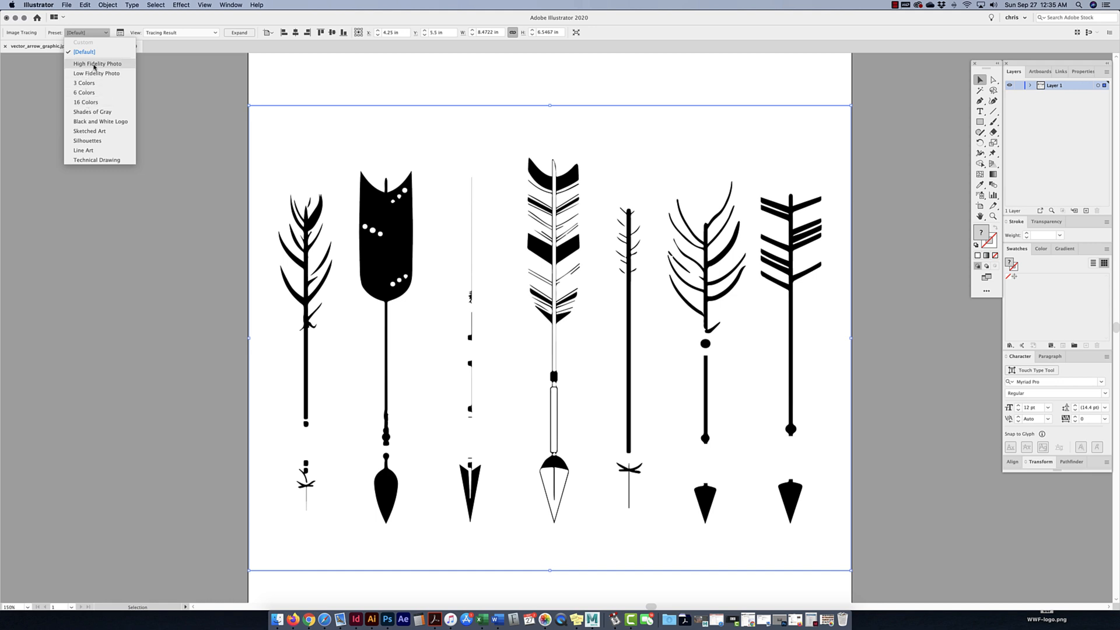
pyautogui.click(96, 64)
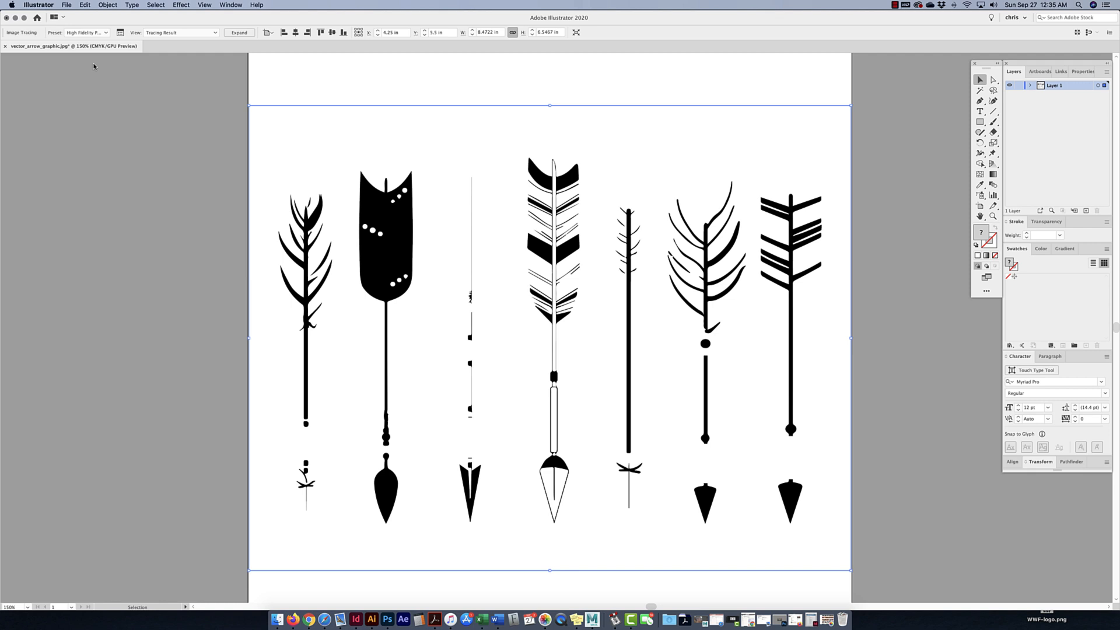
pyautogui.click(239, 32)
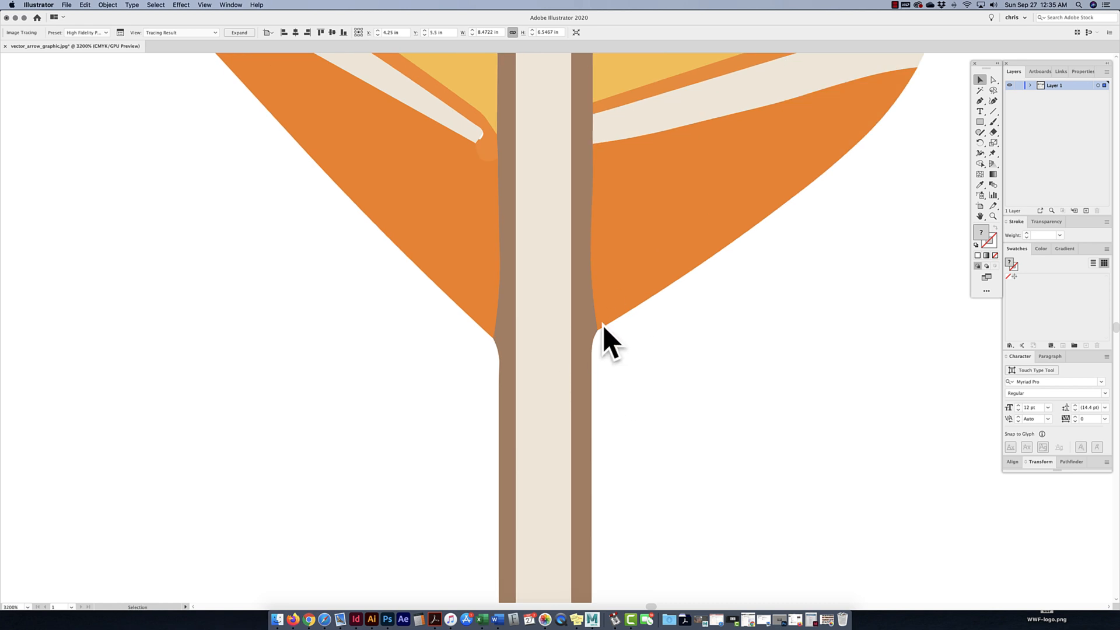
pyautogui.moveTo(617, 343)
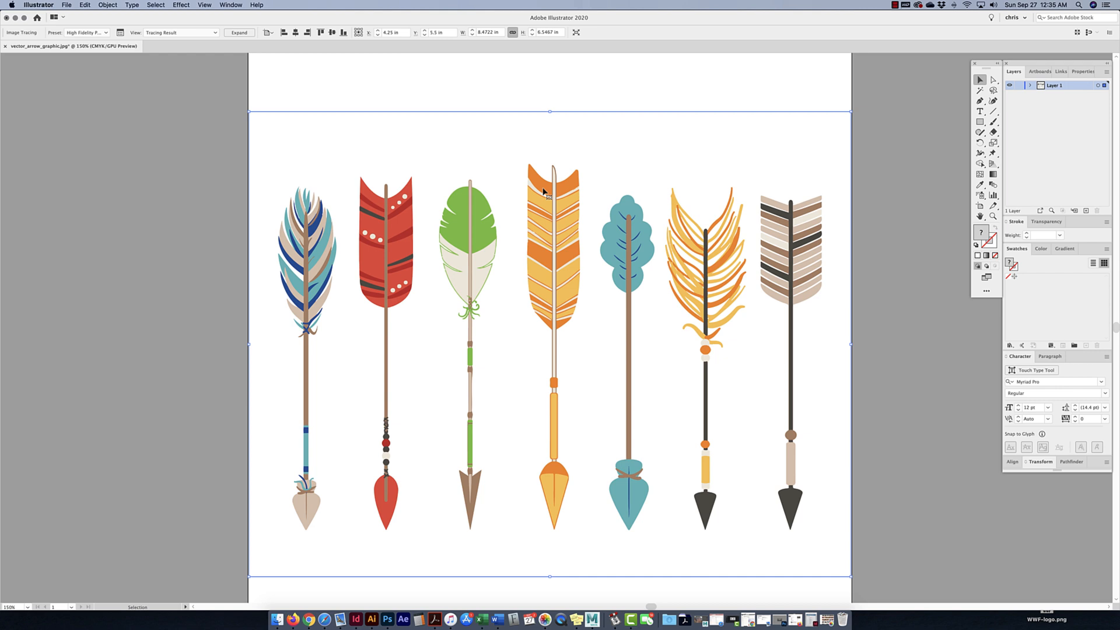
pyautogui.moveTo(239, 32)
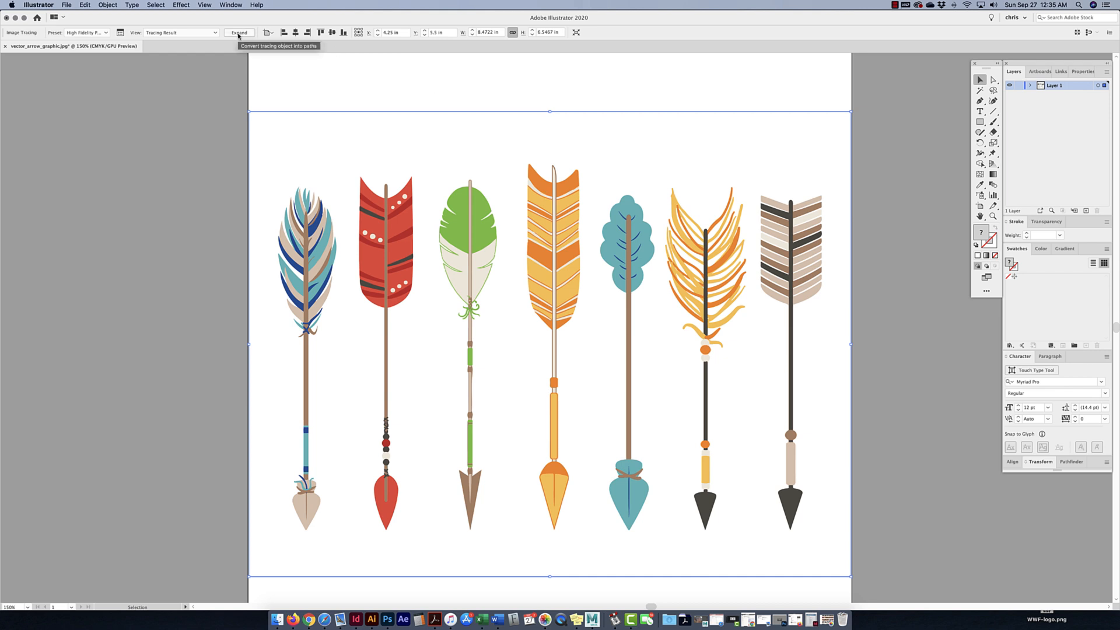
# Expand the traced arrows into editable vector paths
pyautogui.click(239, 33)
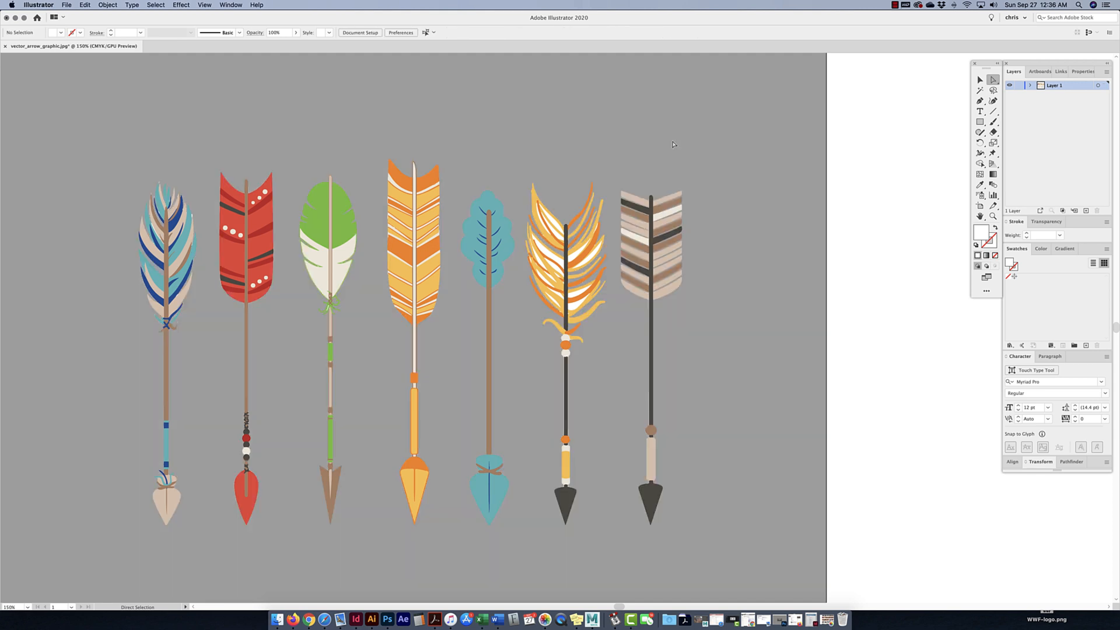
pyautogui.moveTo(557, 249)
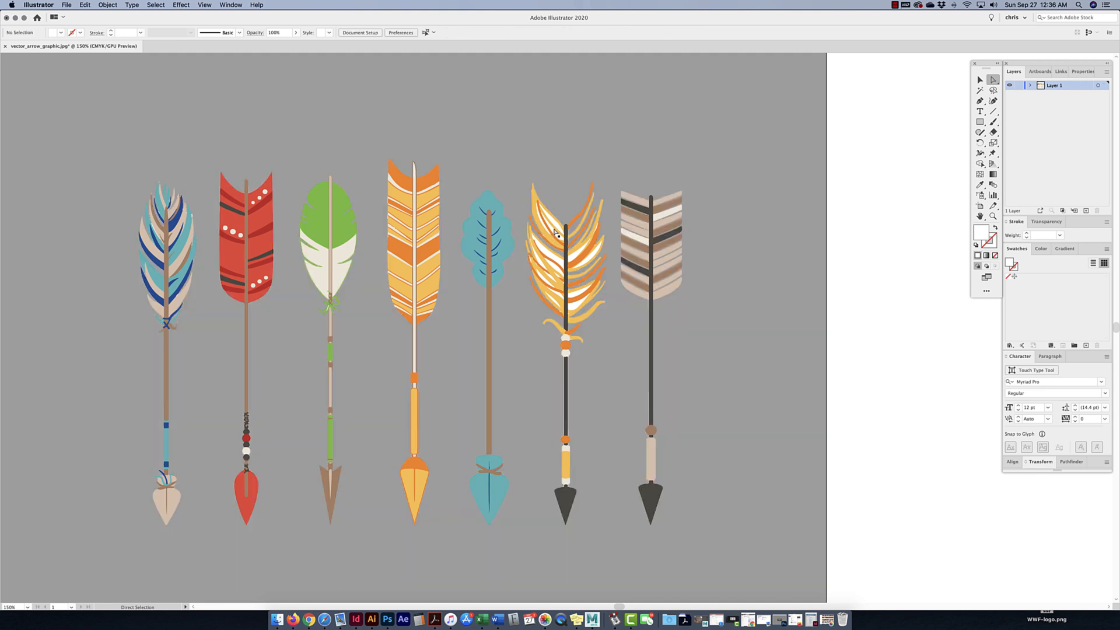
pyautogui.moveTo(576, 268)
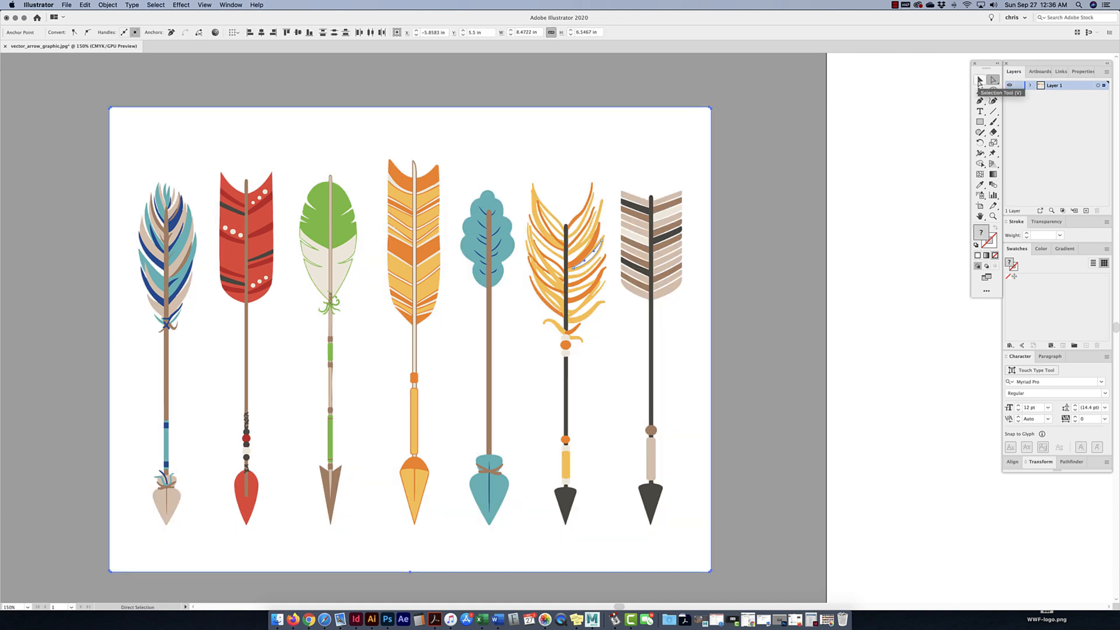
pyautogui.moveTo(978, 90)
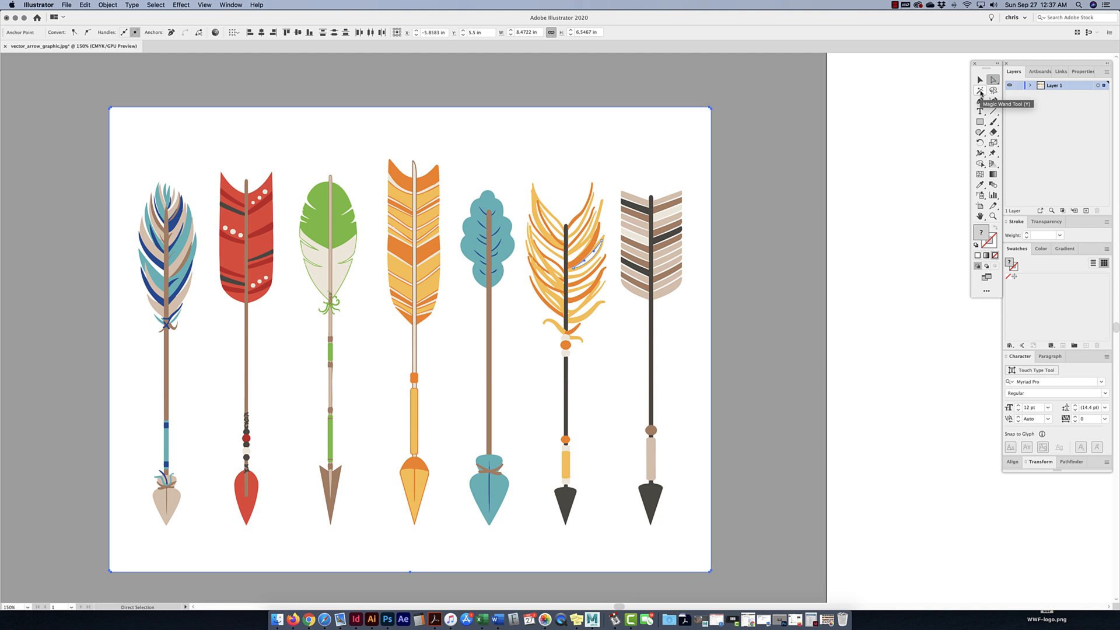
pyautogui.click(979, 90)
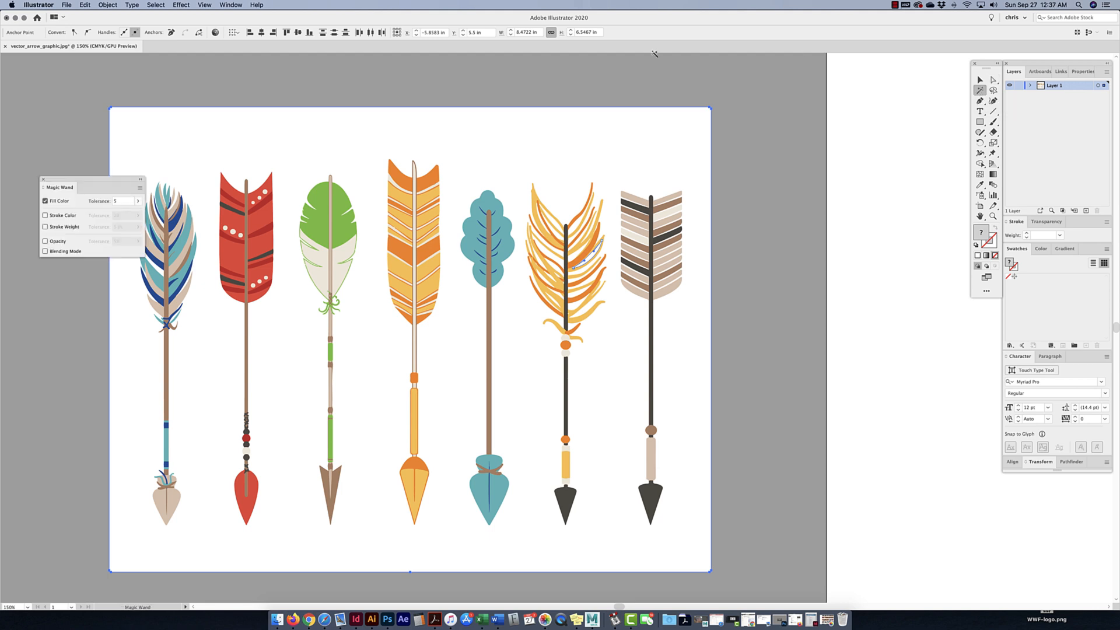
pyautogui.moveTo(58, 187); pyautogui.dragTo(751, 143)
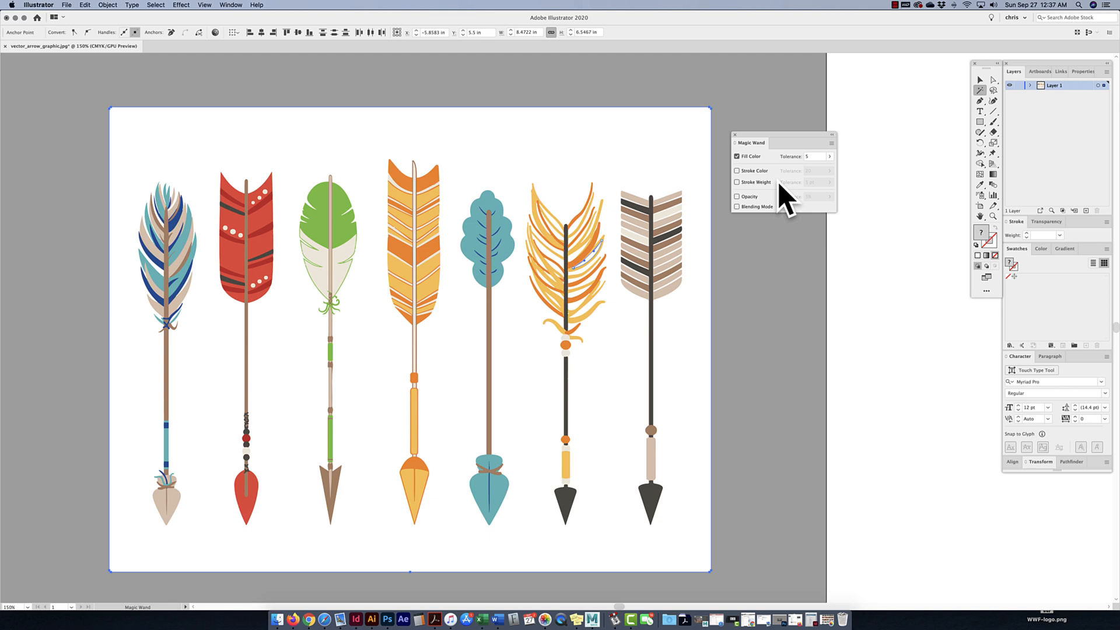
pyautogui.click(815, 156)
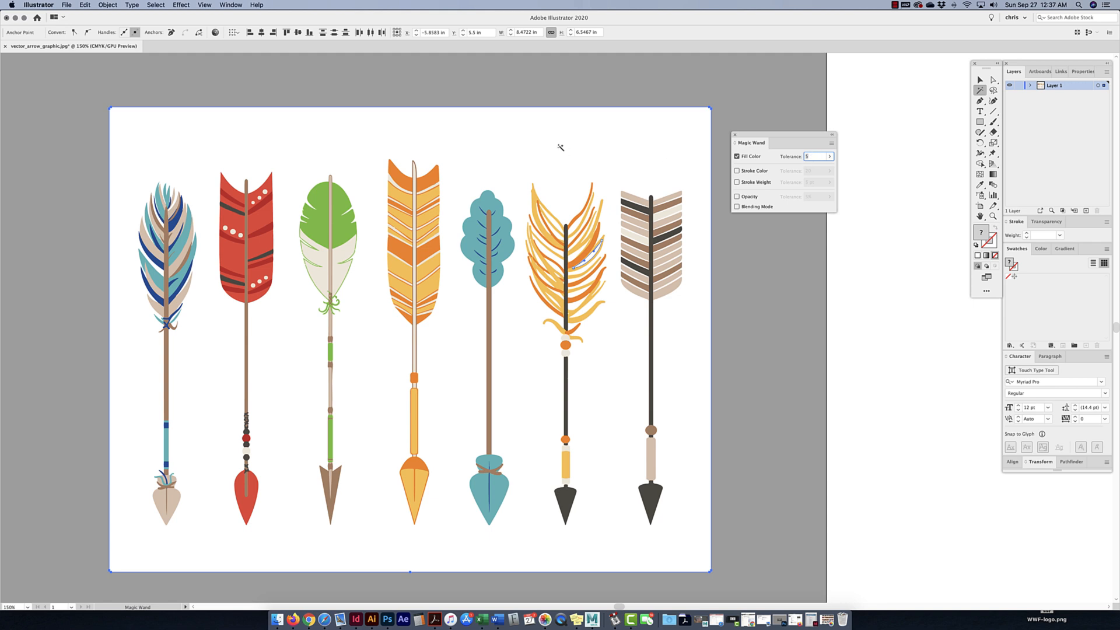
pyautogui.moveTo(584, 150)
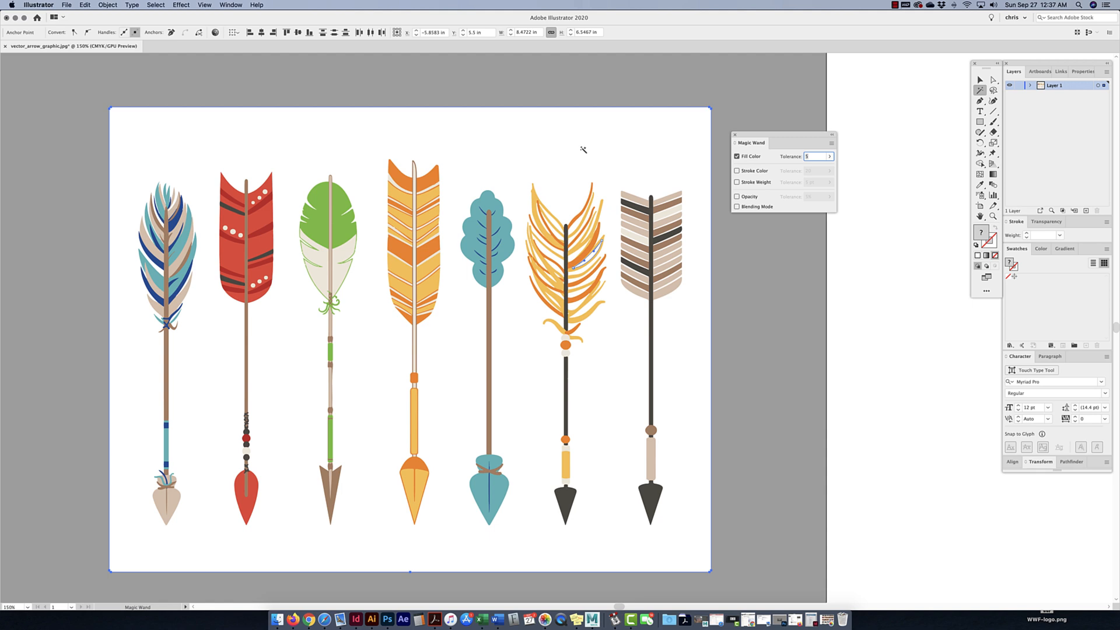
pyautogui.moveTo(591, 256)
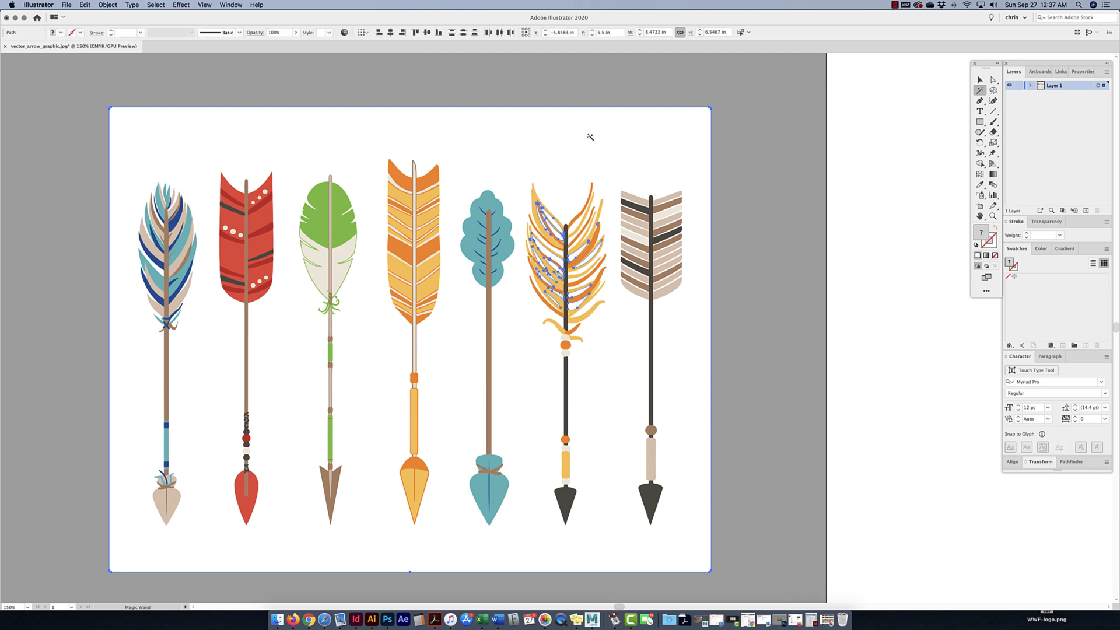
pyautogui.moveTo(568, 155)
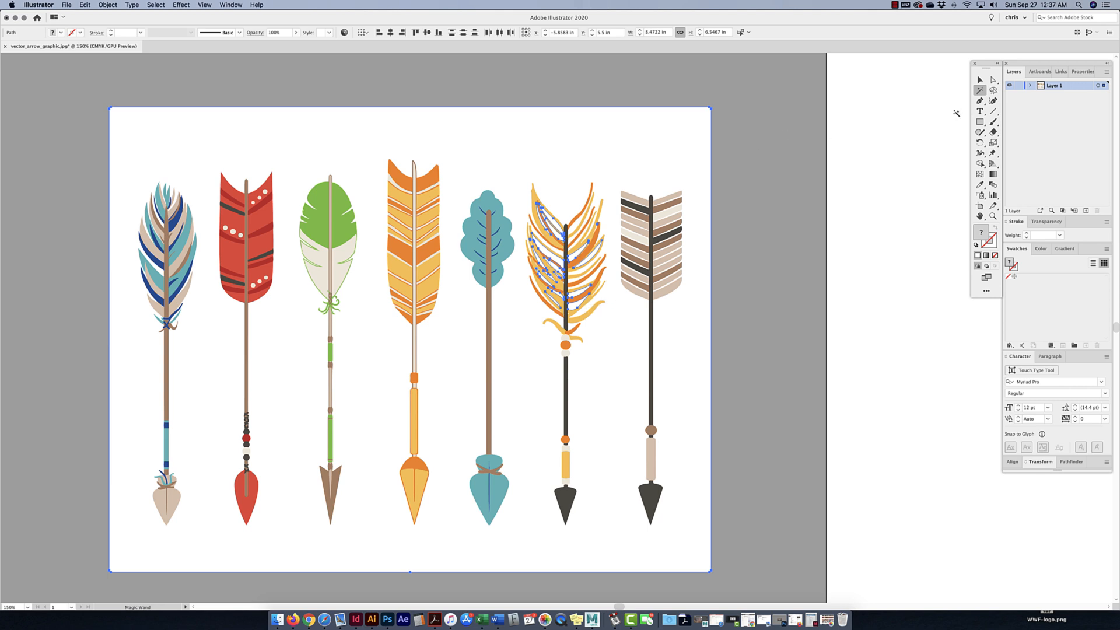
# Magic Wand-select the green, red and white shapes, delete the white background, then choose the Selection tool
pyautogui.click(413, 251)
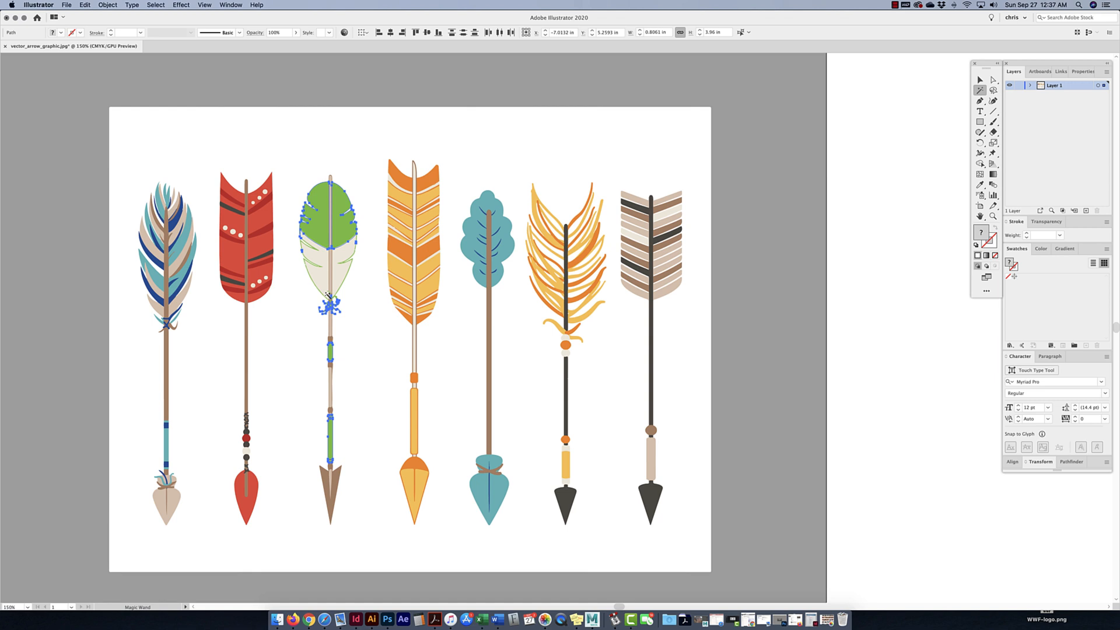
pyautogui.click(246, 235)
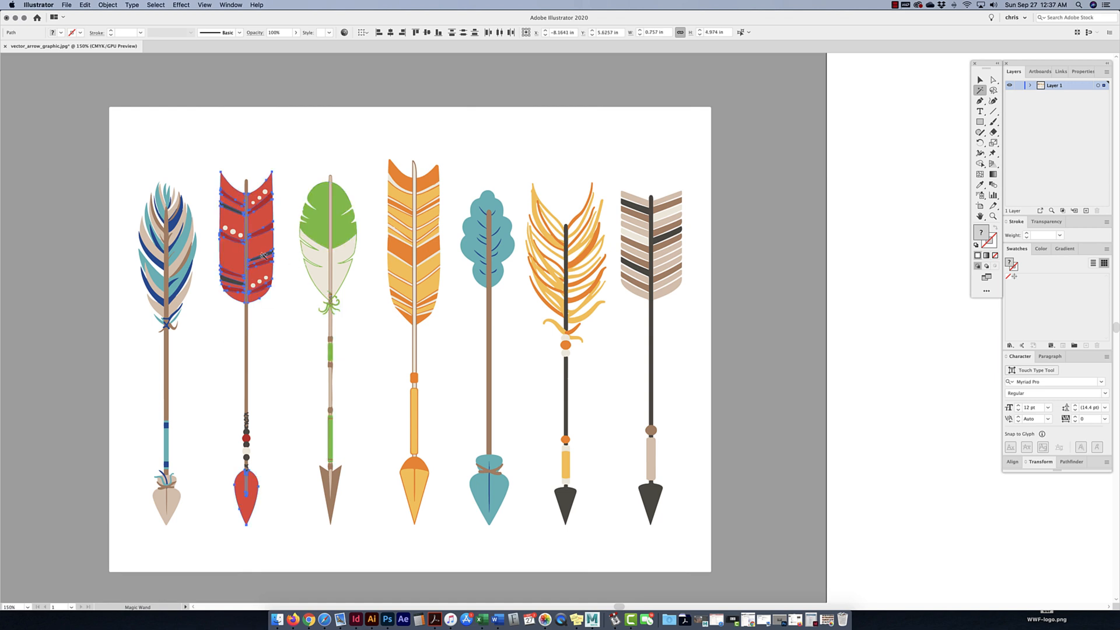
pyautogui.moveTo(265, 252)
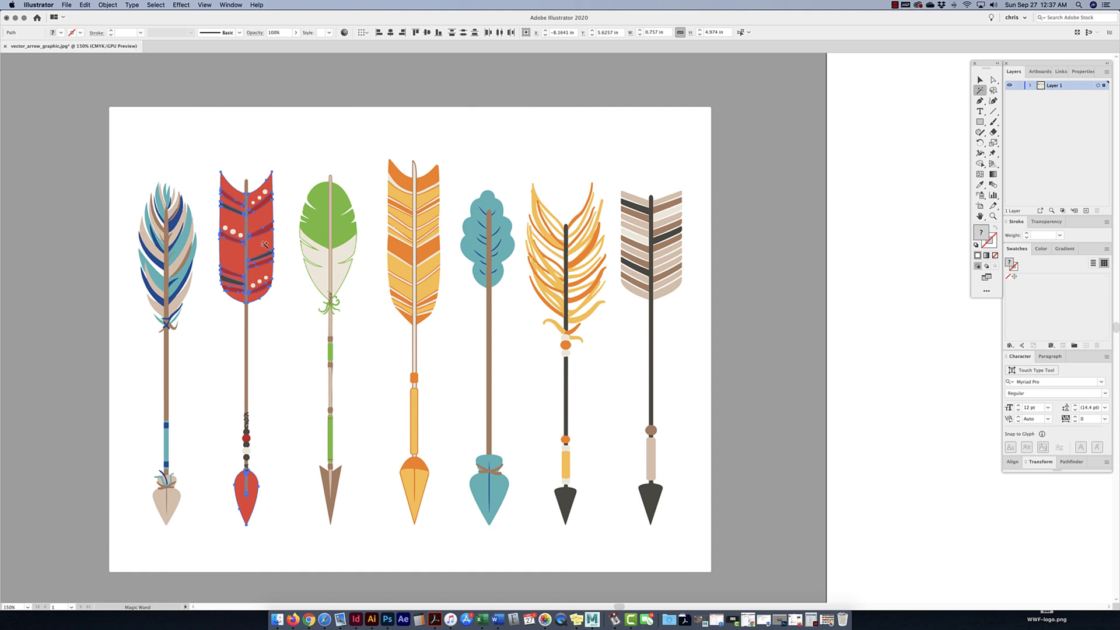
pyautogui.click(550, 139)
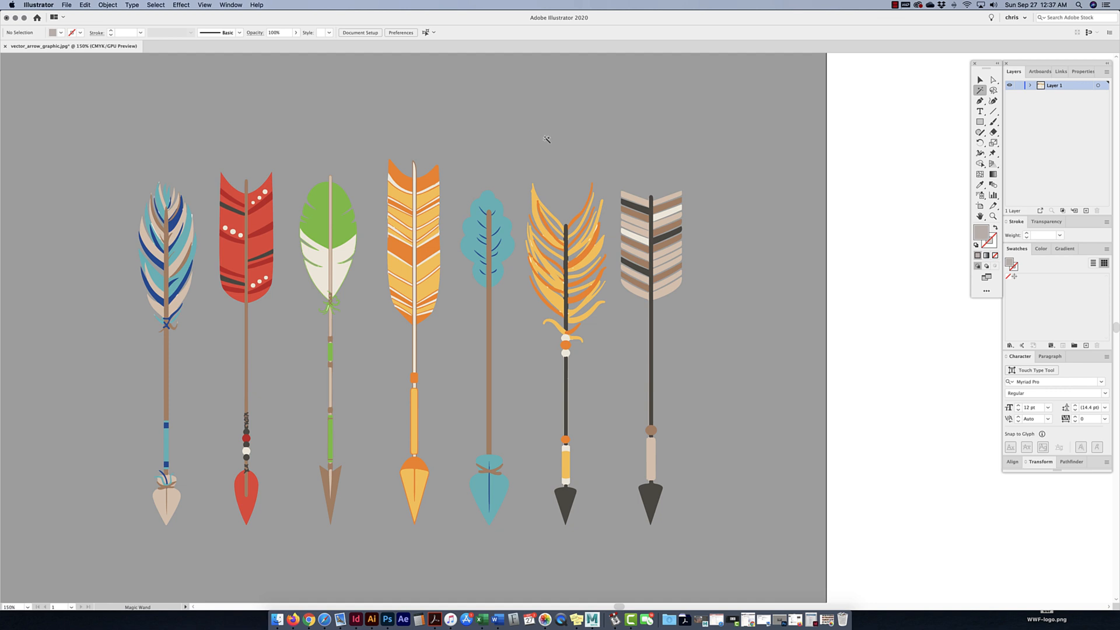
pyautogui.click(980, 80)
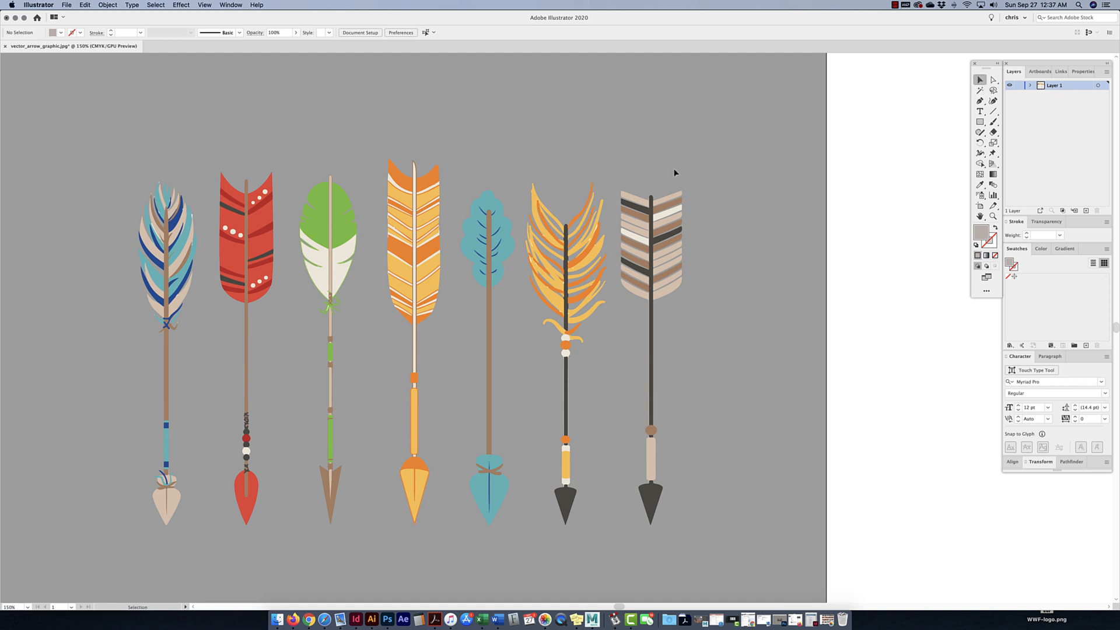
pyautogui.moveTo(761, 131)
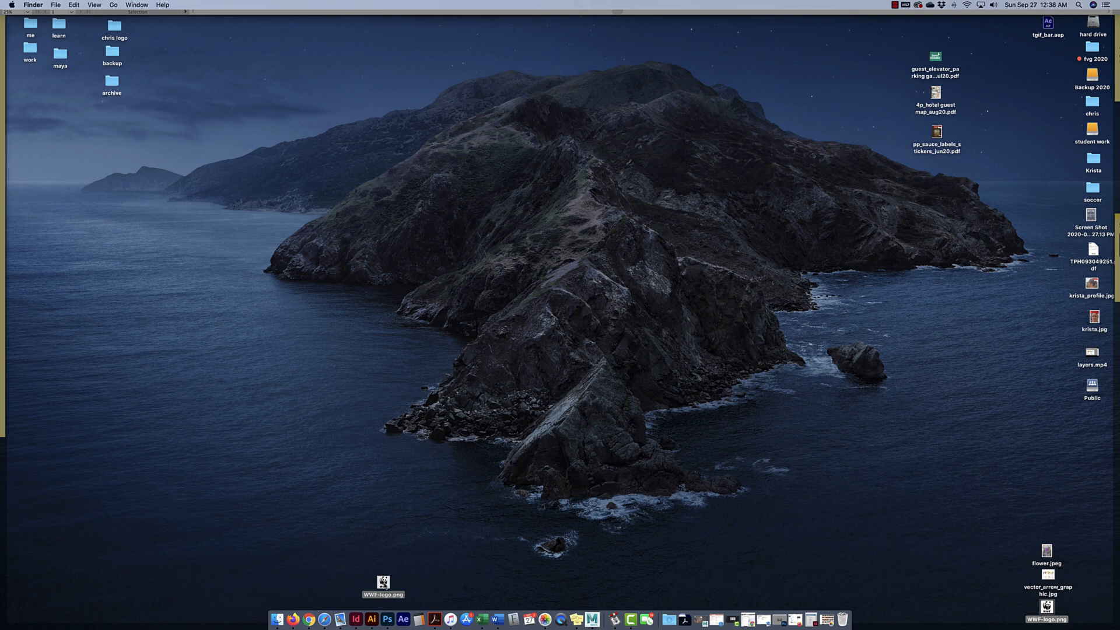
# Open WWF-logo.png from the desktop and select the logo image
pyautogui.doubleClick(1049, 574)
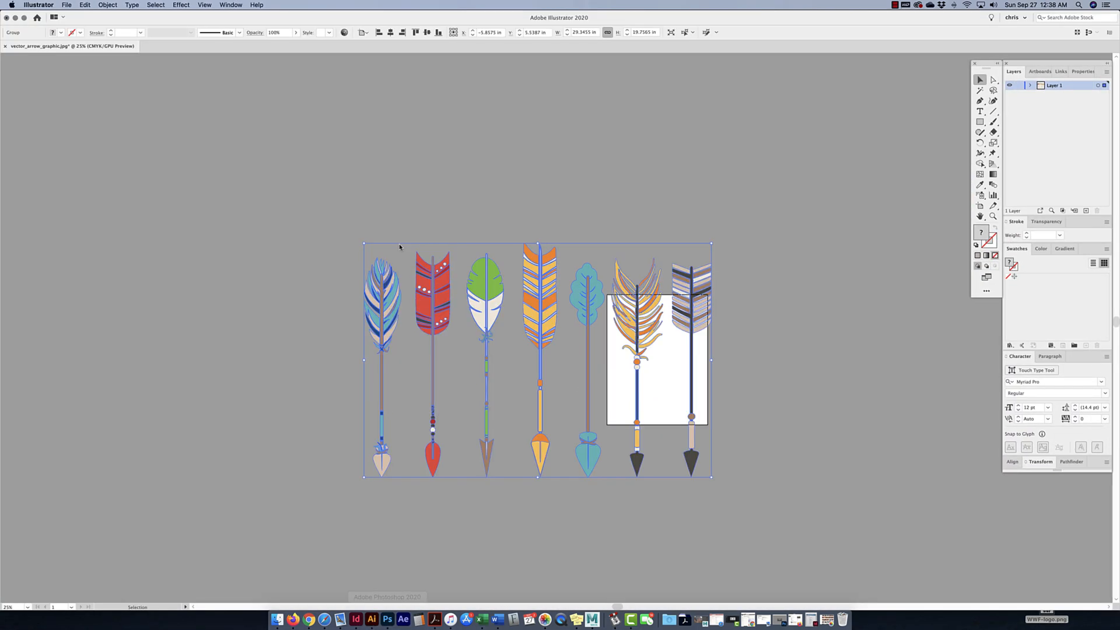
pyautogui.click(199, 46)
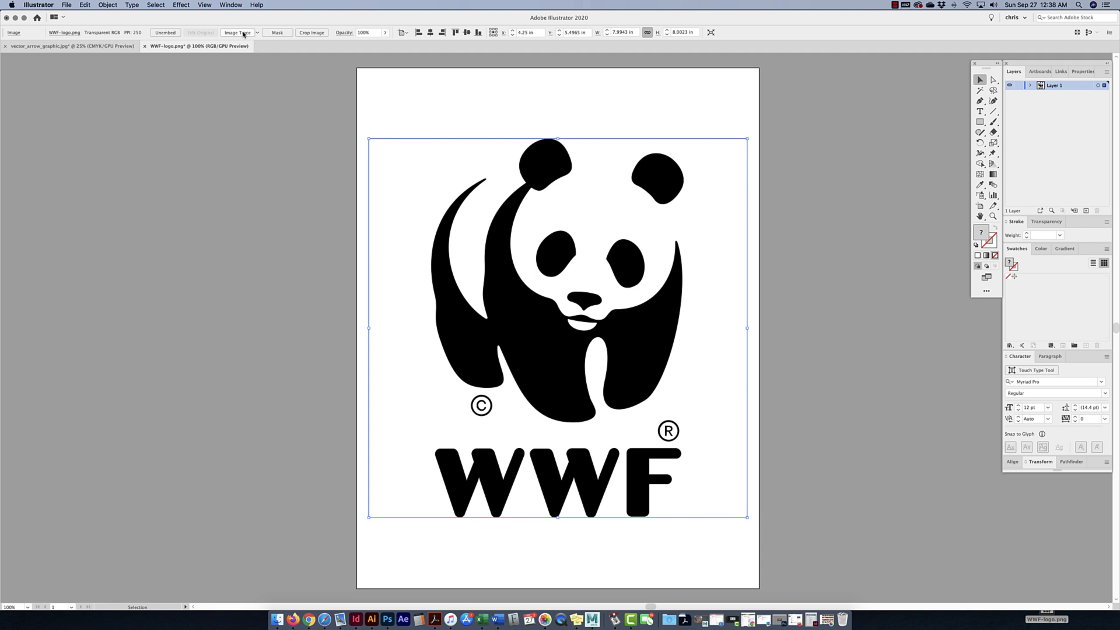
# Image-trace the WWF logo and show the Image Trace panel from the Window menu
pyautogui.click(239, 32)
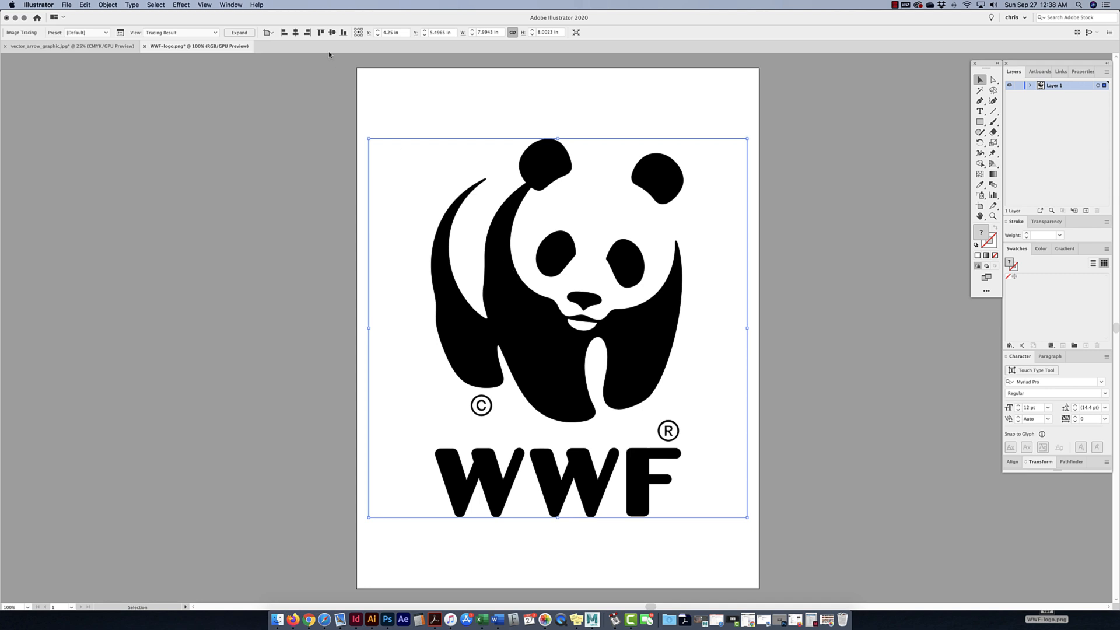
pyautogui.moveTo(120, 32)
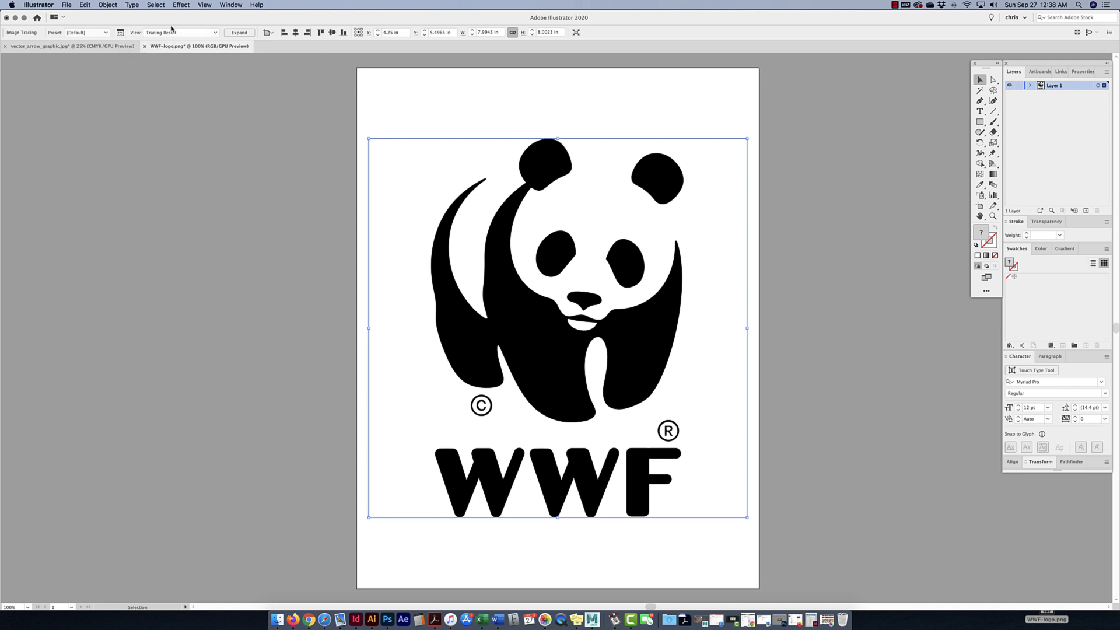
pyautogui.click(231, 5)
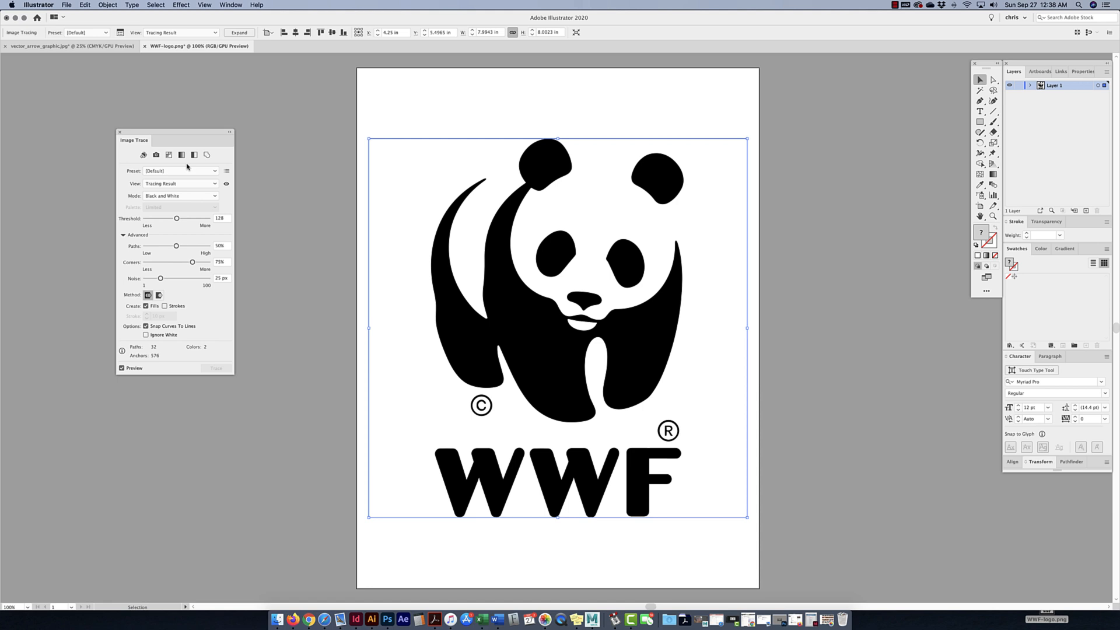
pyautogui.moveTo(135, 139); pyautogui.dragTo(245, 175)
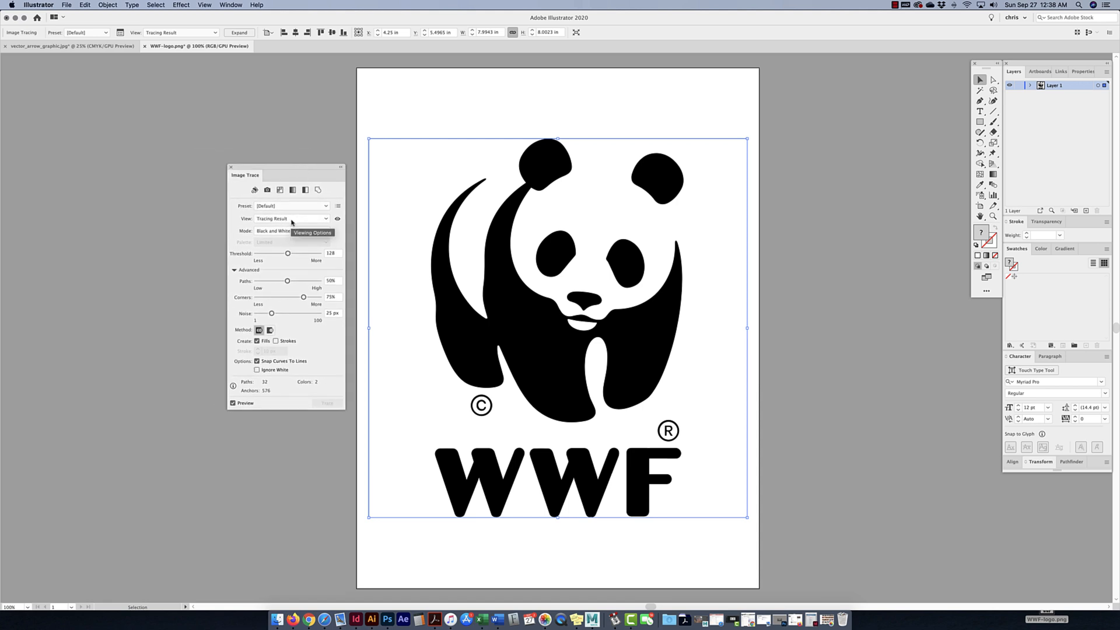
pyautogui.moveTo(286, 231)
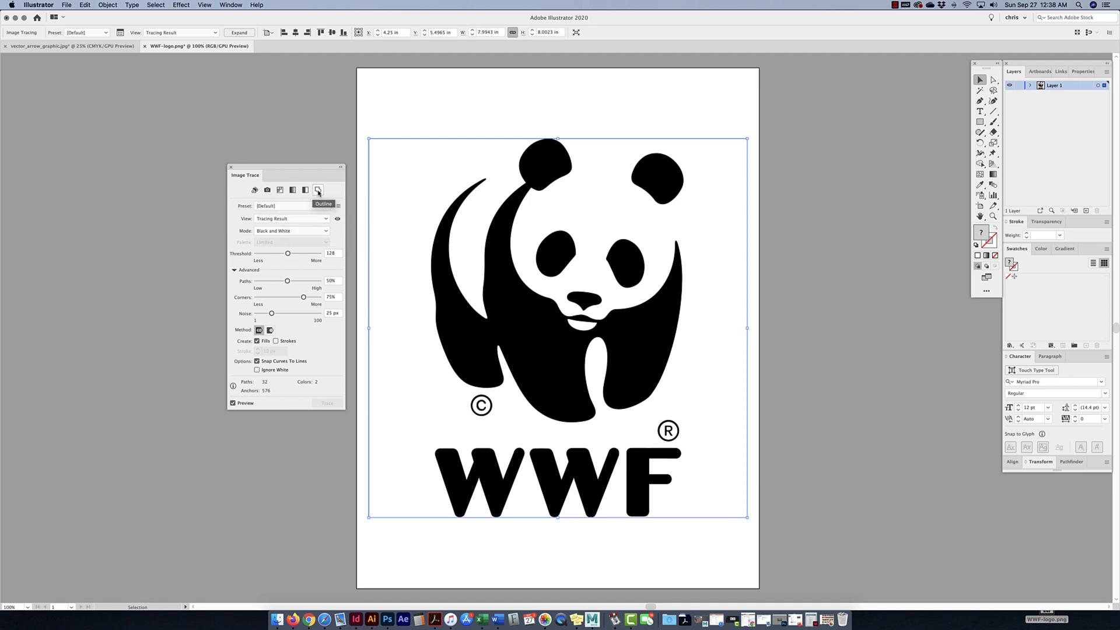
pyautogui.click(291, 205)
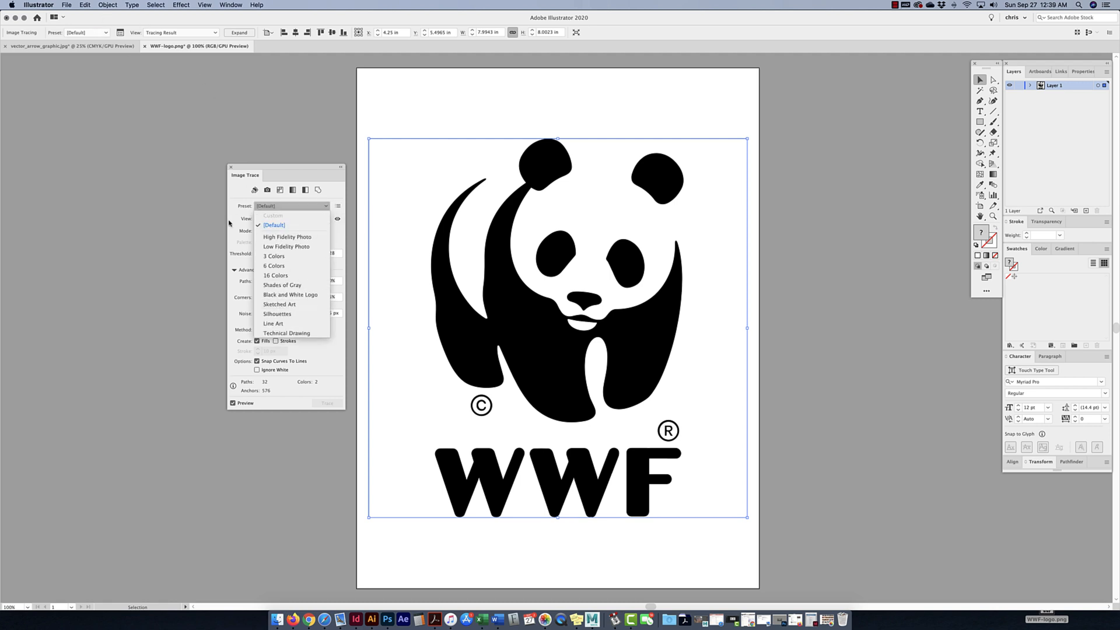
pyautogui.click(290, 230)
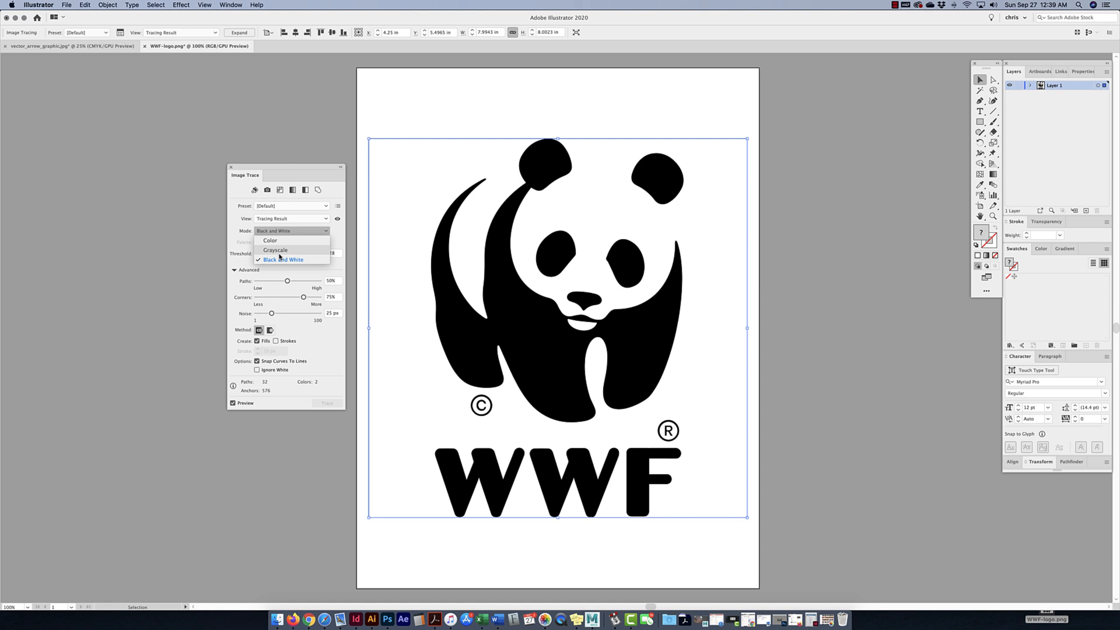
pyautogui.click(283, 259)
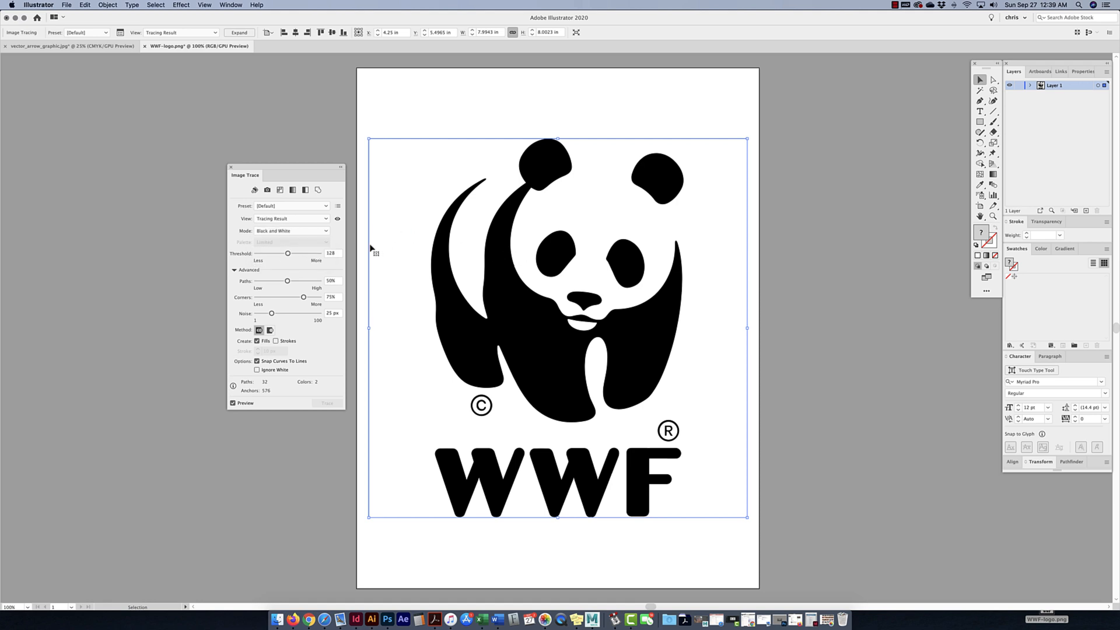
pyautogui.moveTo(292, 265)
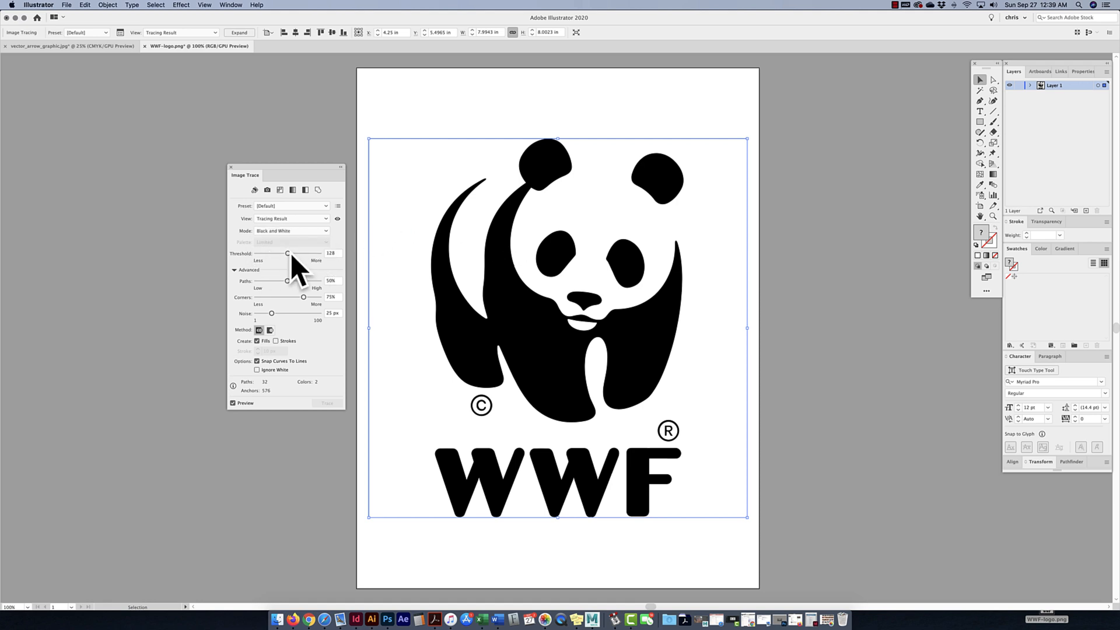
pyautogui.moveTo(312, 254)
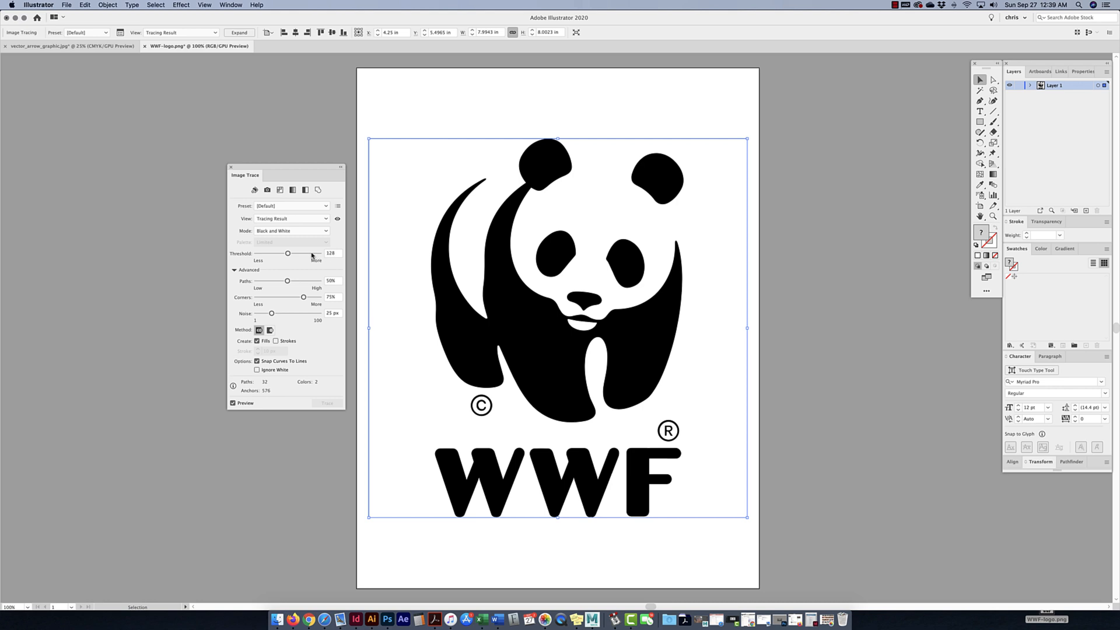
pyautogui.click(235, 270)
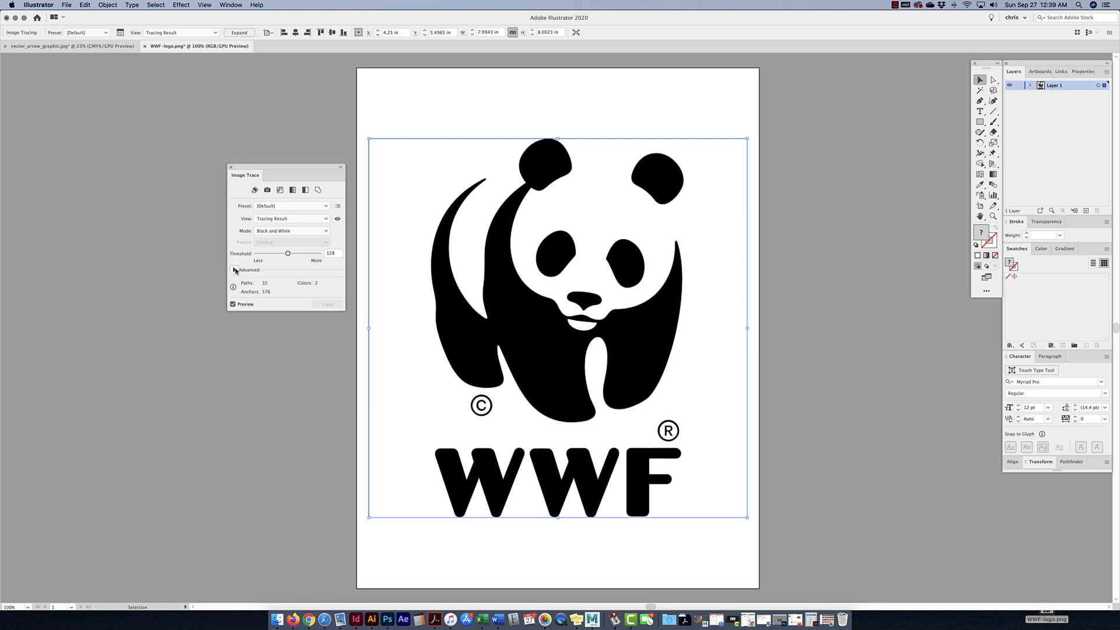
pyautogui.click(234, 269)
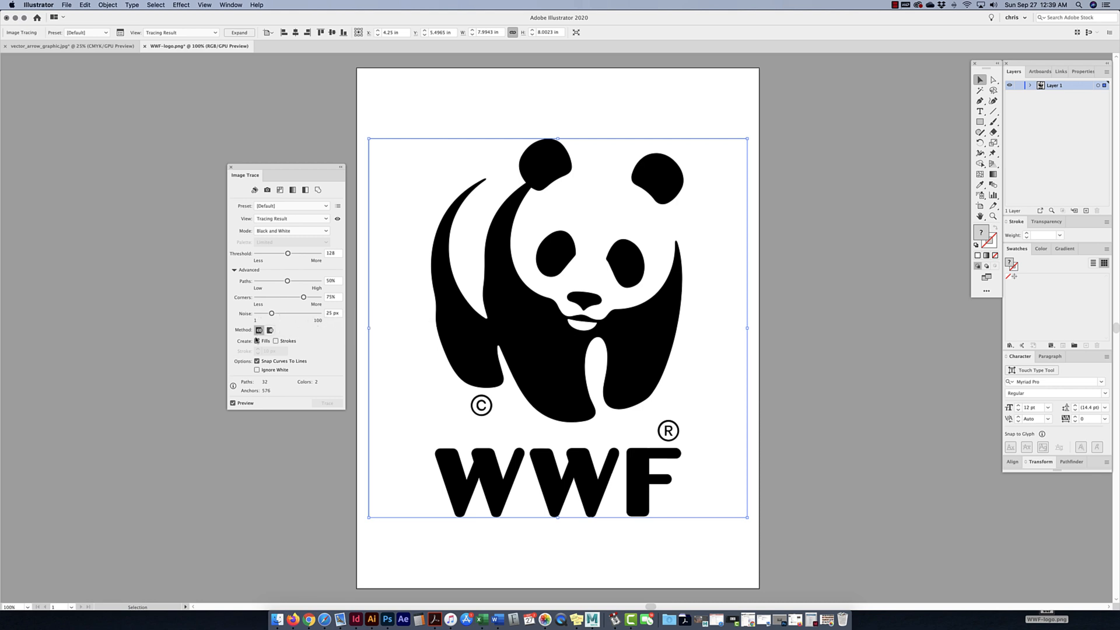
pyautogui.moveTo(258, 330)
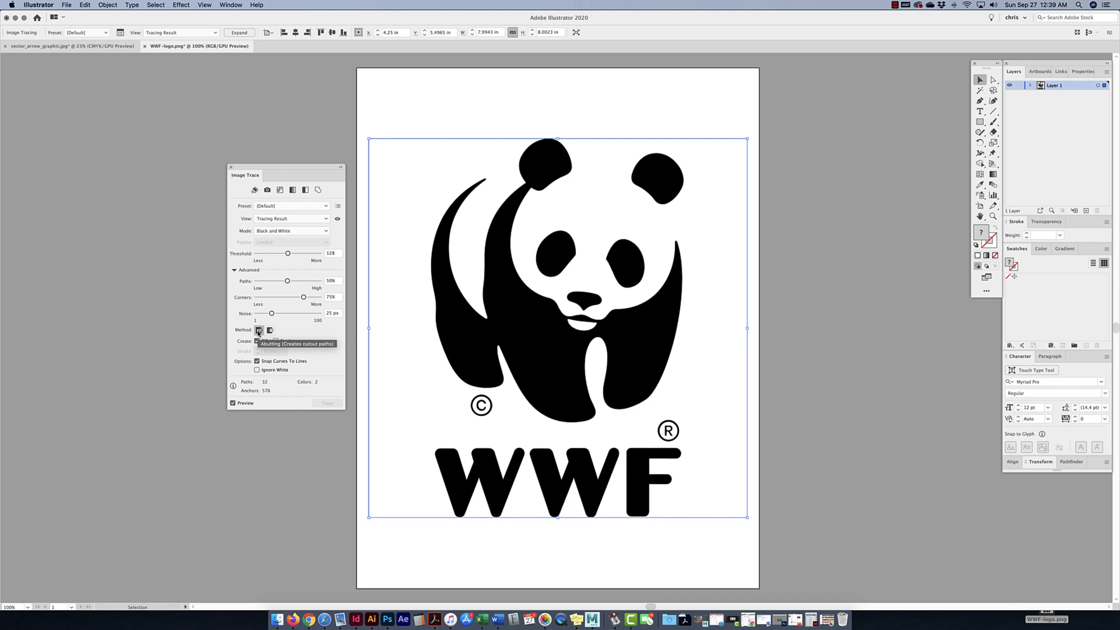
pyautogui.click(270, 330)
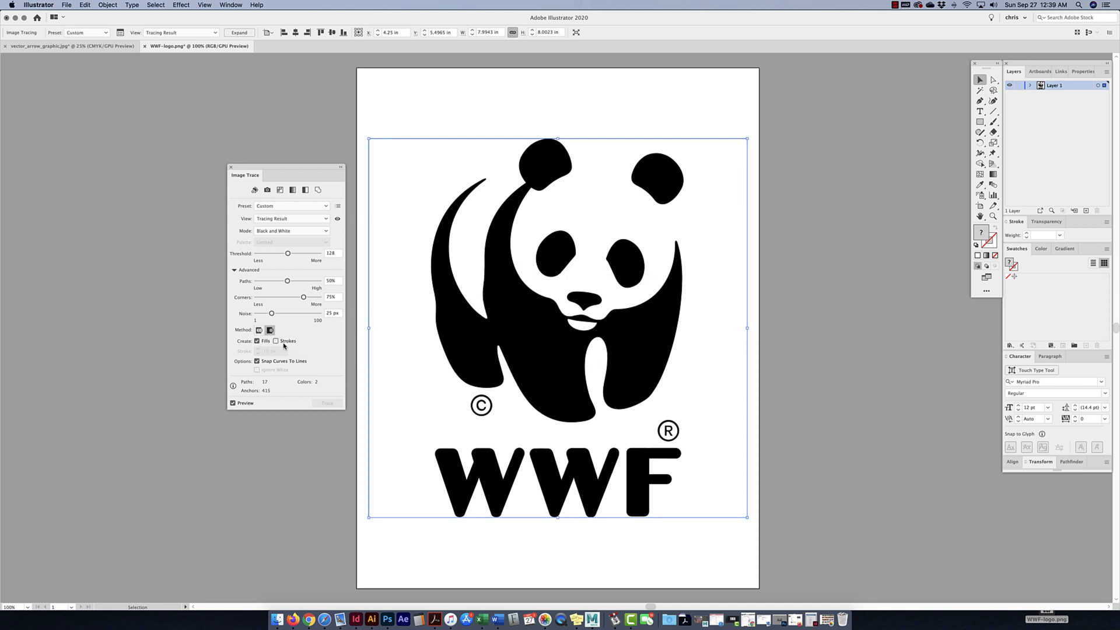
pyautogui.moveTo(283, 345)
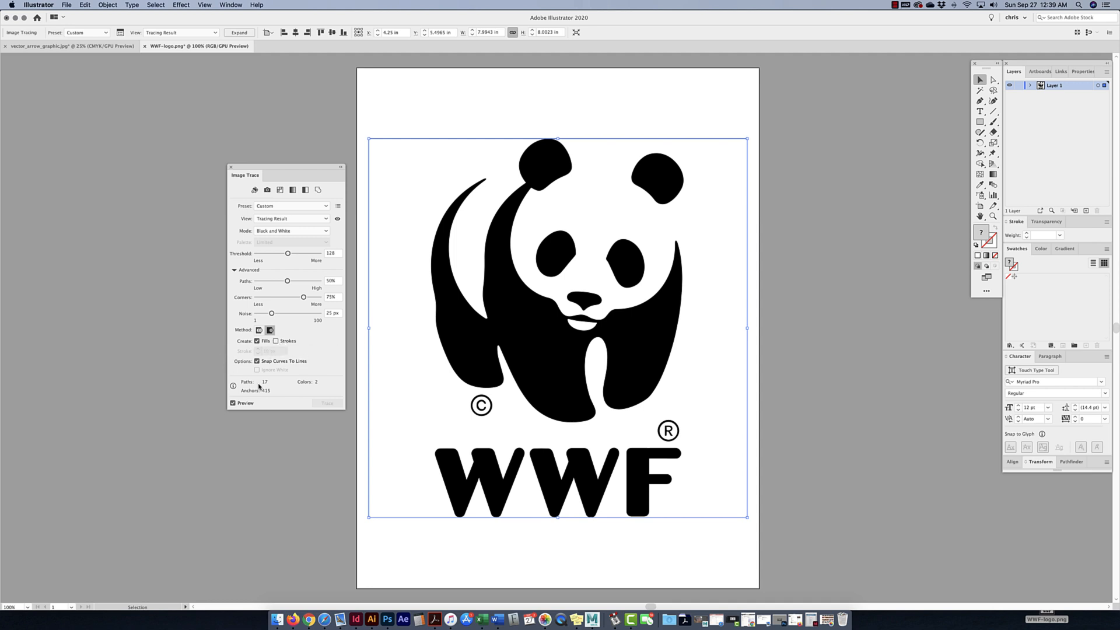
pyautogui.moveTo(307, 402)
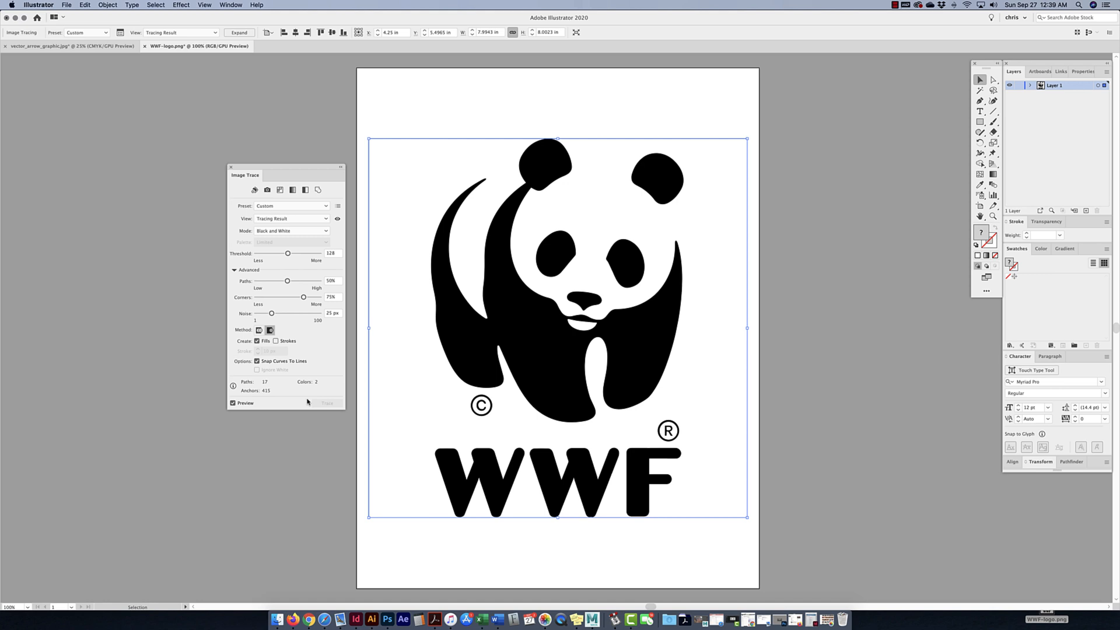
pyautogui.moveTo(317, 386)
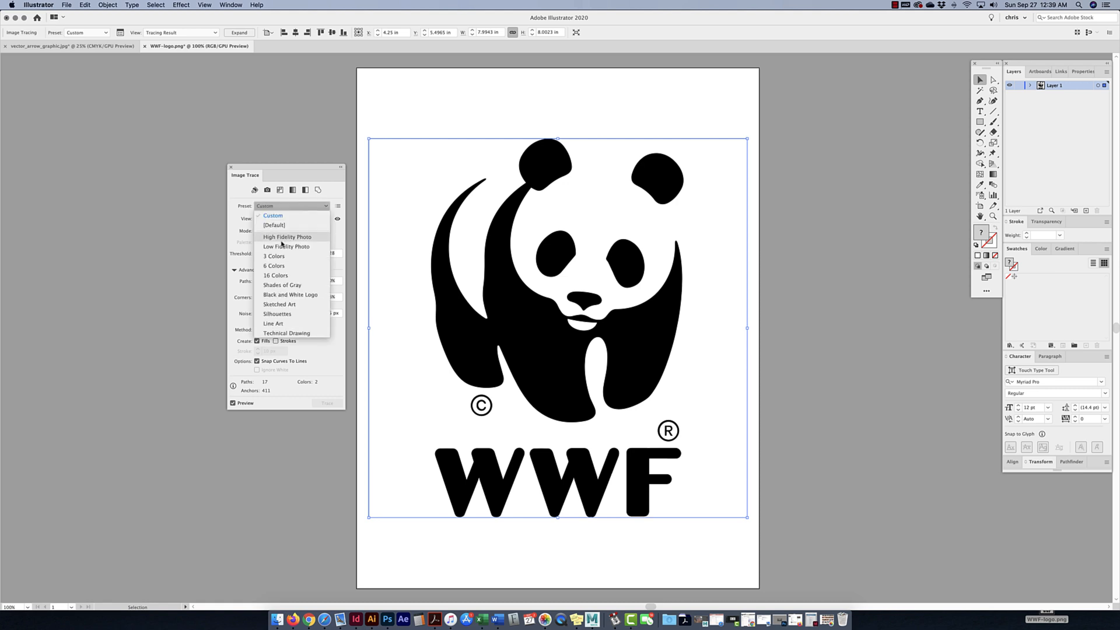
# Choose the High Fidelity Photo preset for the WWF logo trace
pyautogui.click(286, 236)
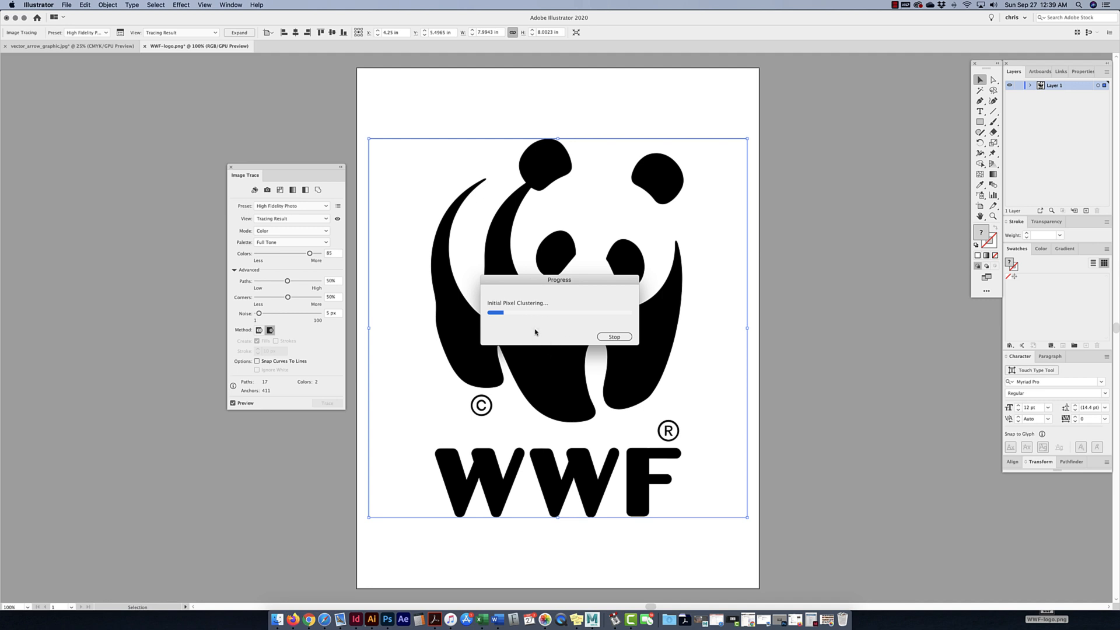
pyautogui.moveTo(406, 367)
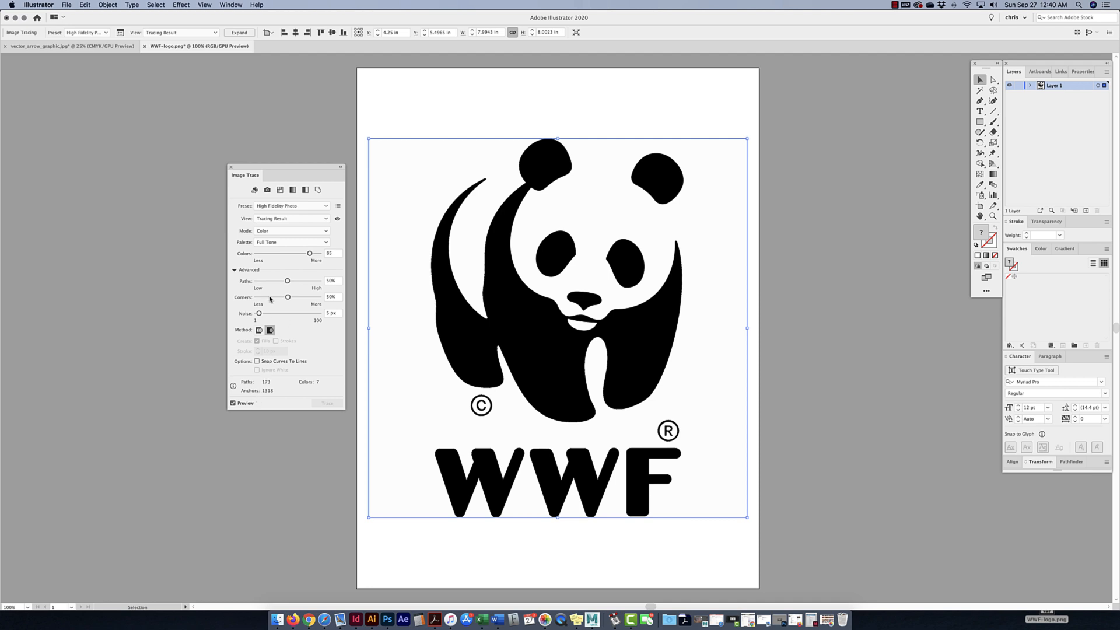
pyautogui.click(291, 230)
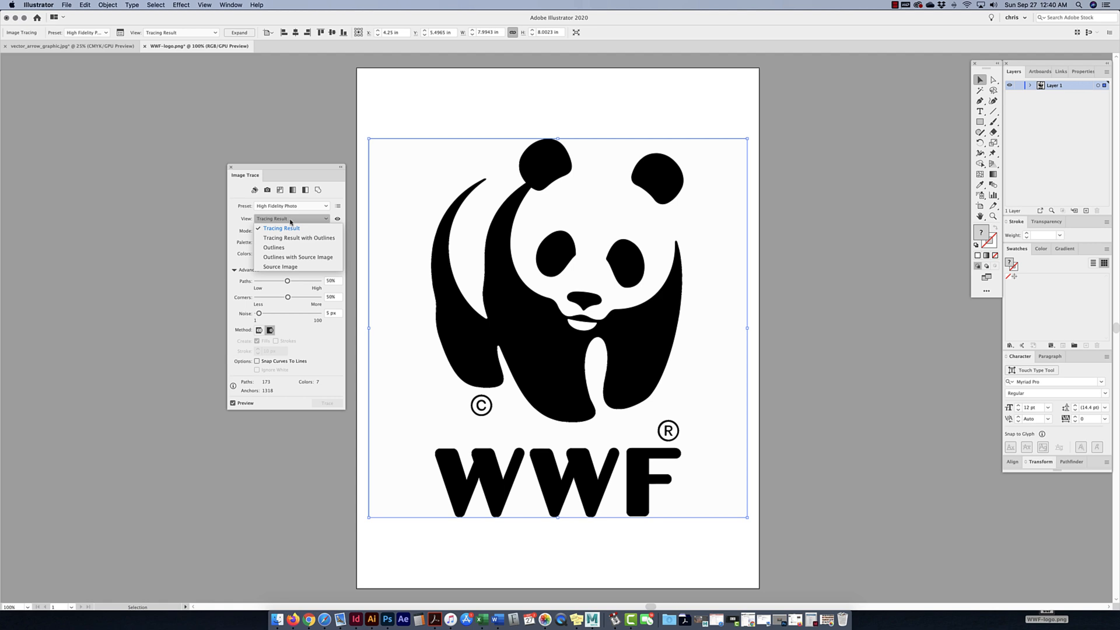
pyautogui.click(299, 237)
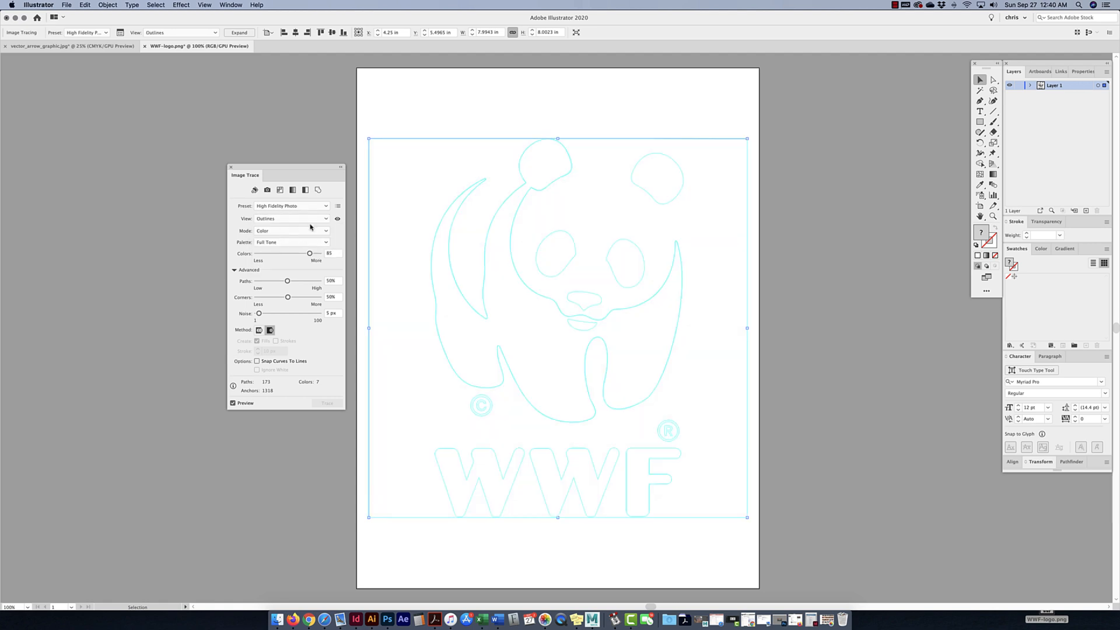
pyautogui.click(291, 218)
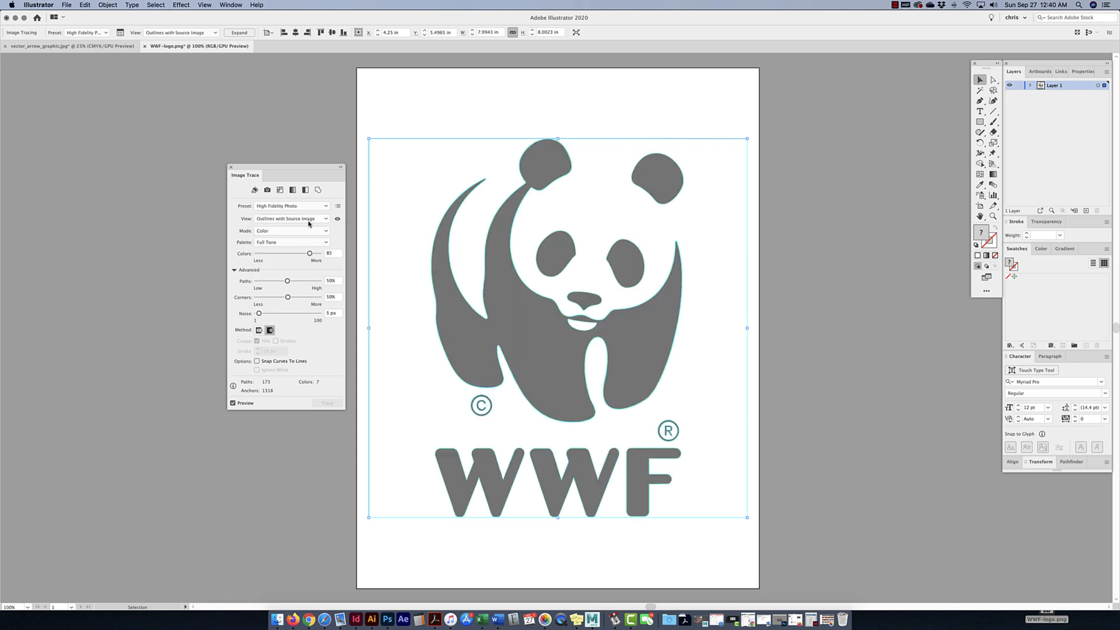
pyautogui.click(290, 218)
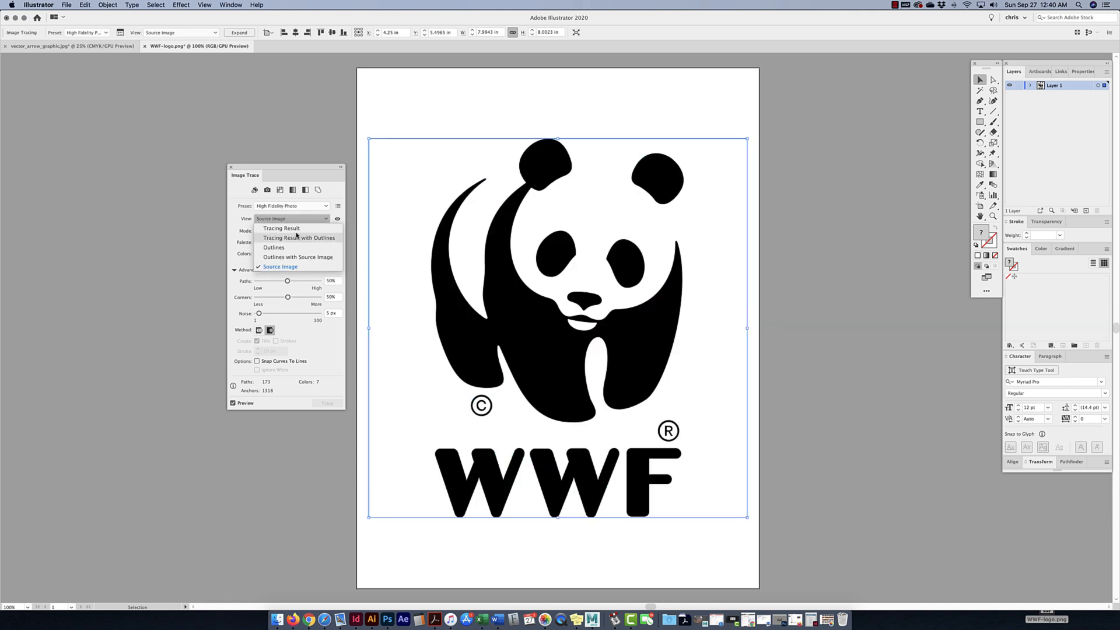
pyautogui.click(281, 228)
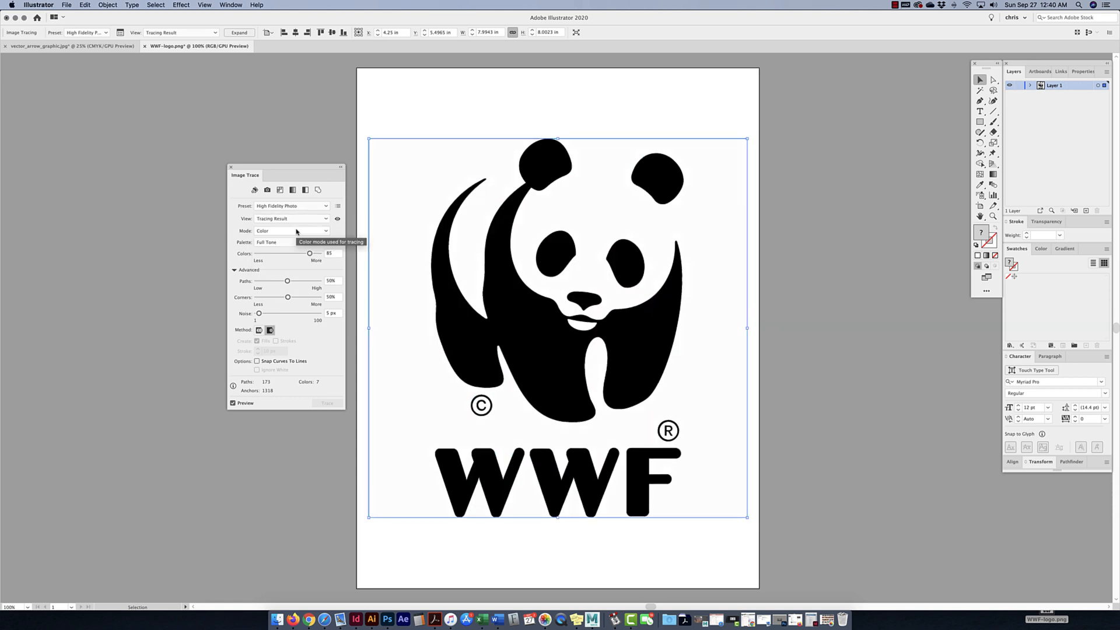
pyautogui.moveTo(290, 166)
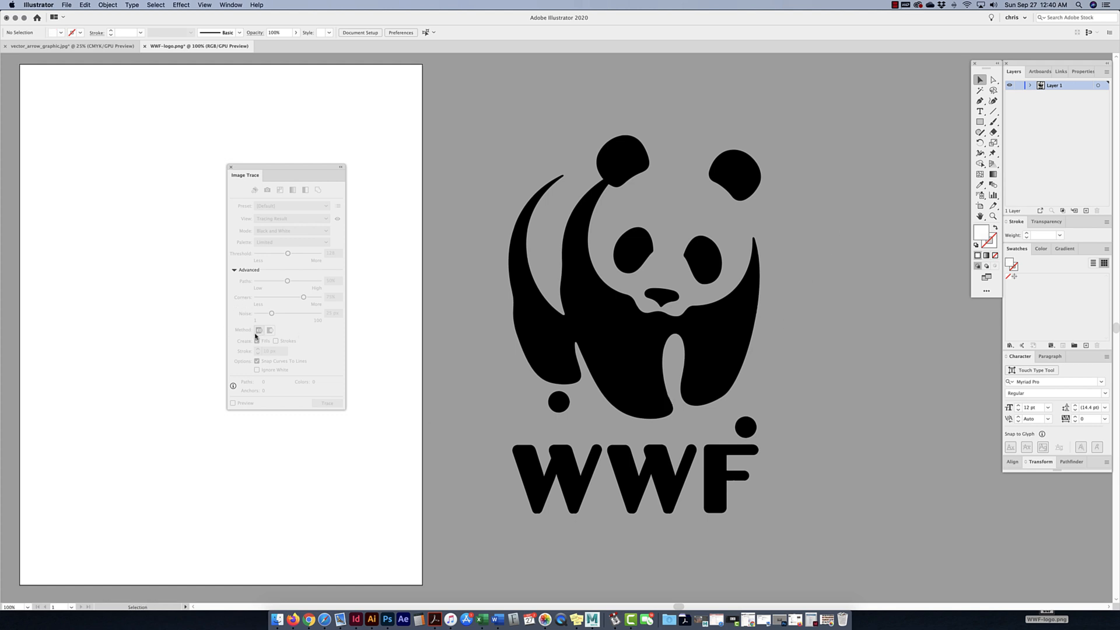
pyautogui.moveTo(639, 406)
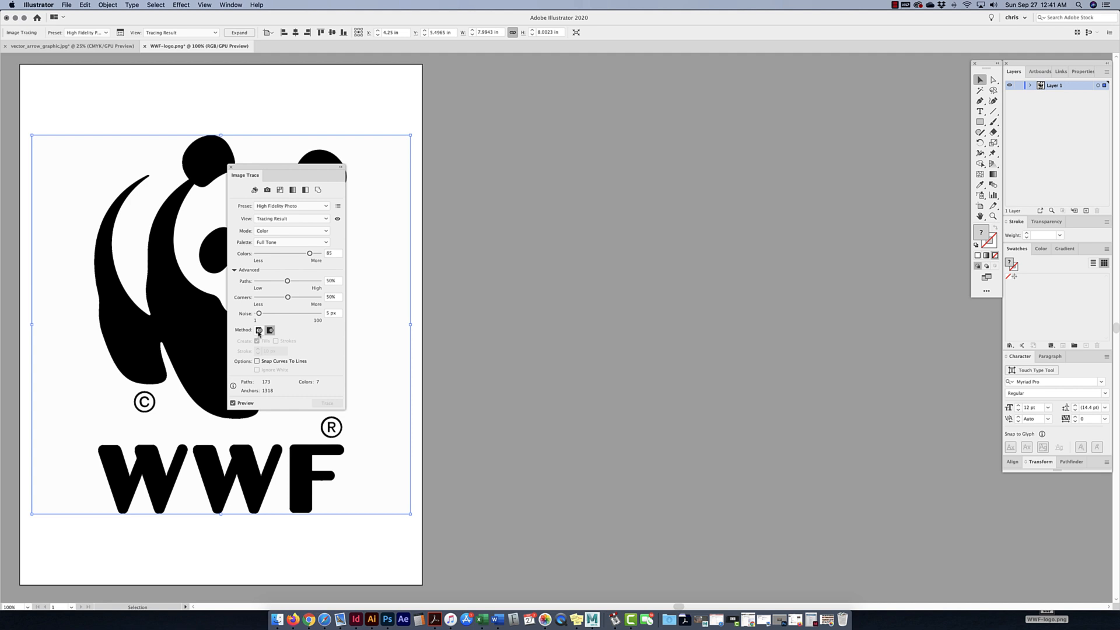
# Expand the WWF logo trace and remove its white background shapes
pyautogui.click(258, 330)
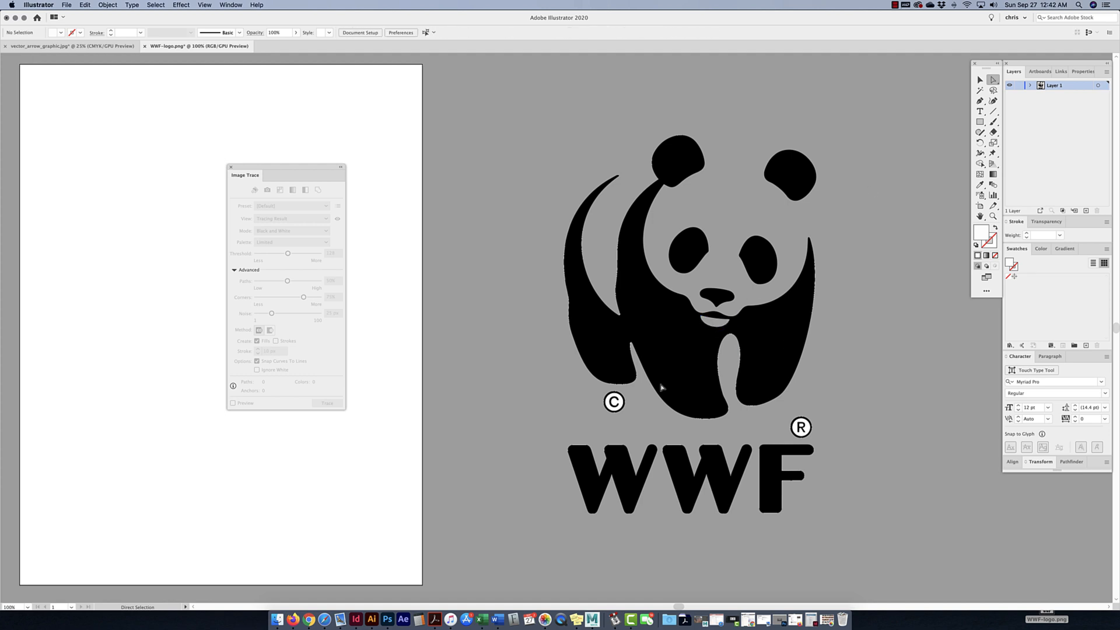
pyautogui.click(613, 402)
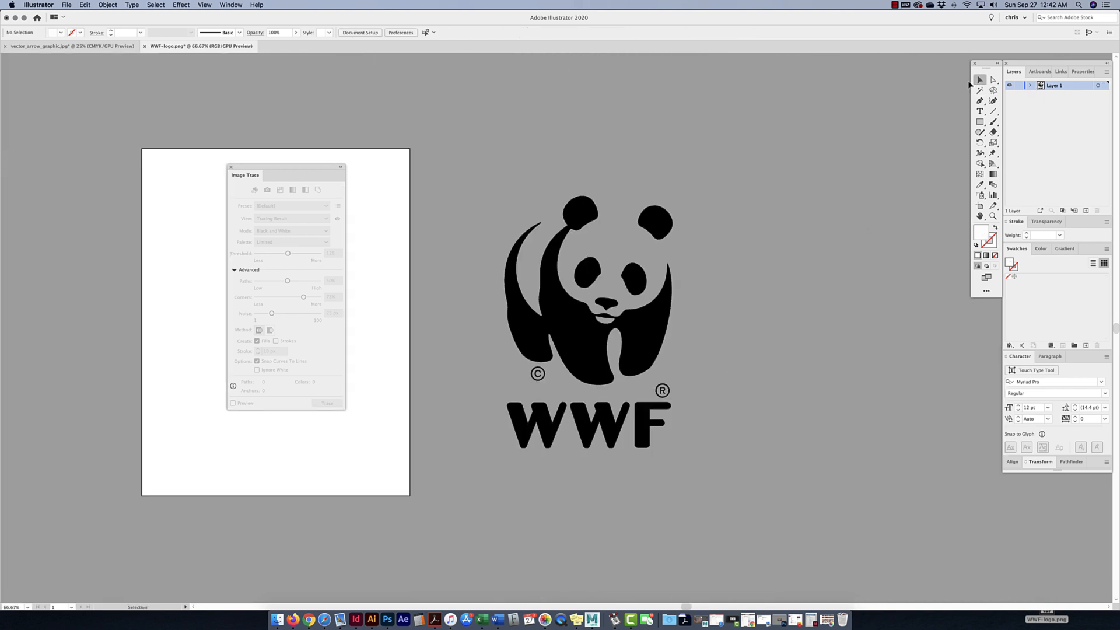
pyautogui.moveTo(452, 295)
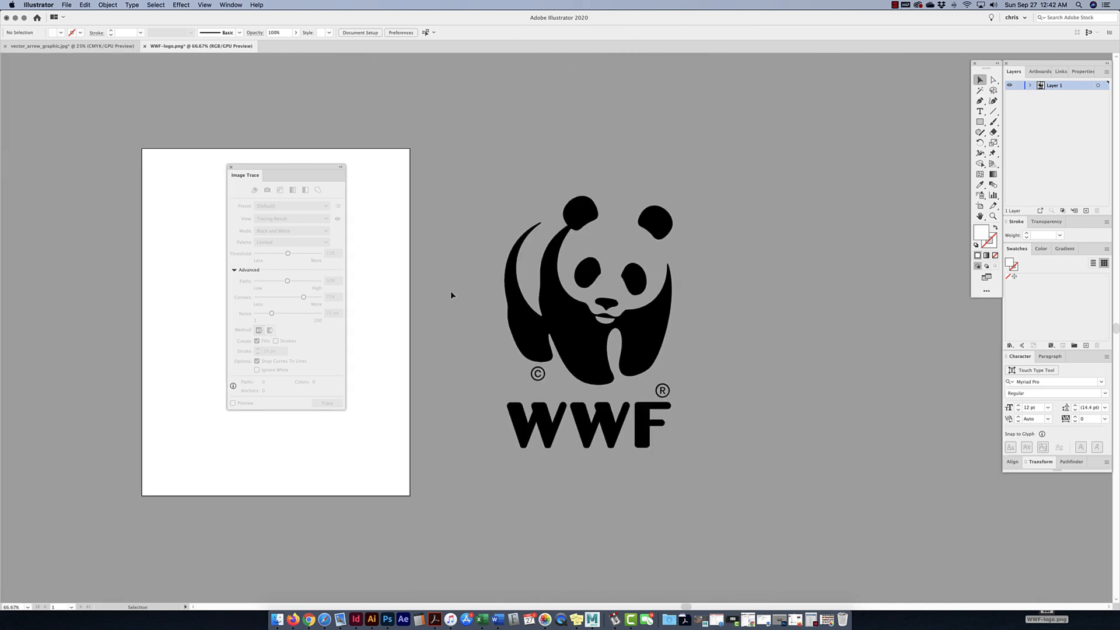
# Select the background-free logo group, then close the WWF-logo.png document
pyautogui.click(586, 302)
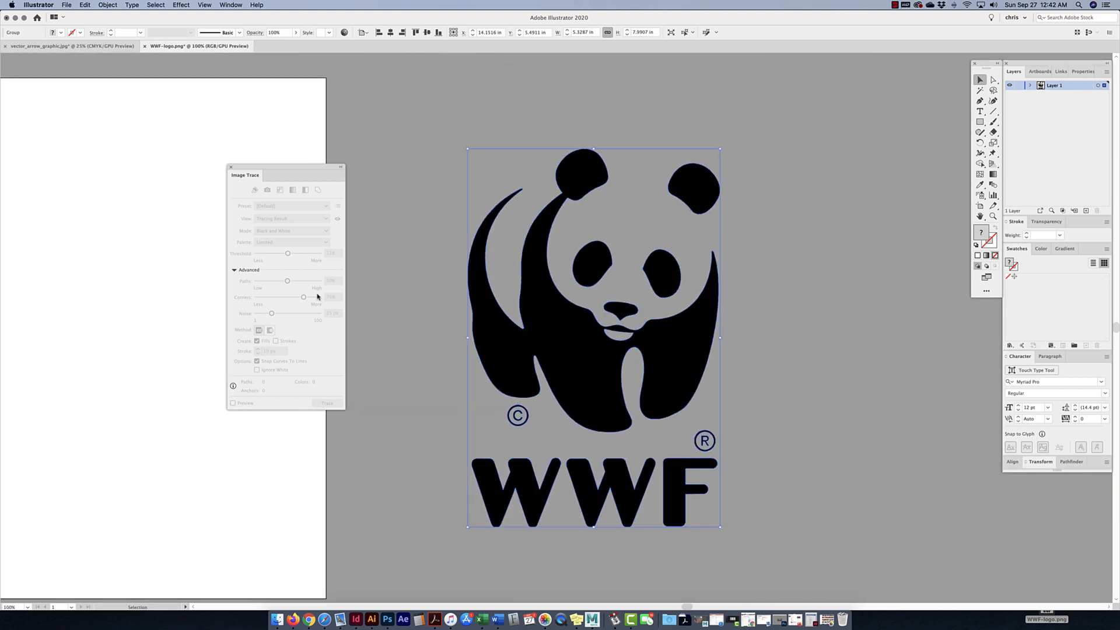
pyautogui.click(147, 46)
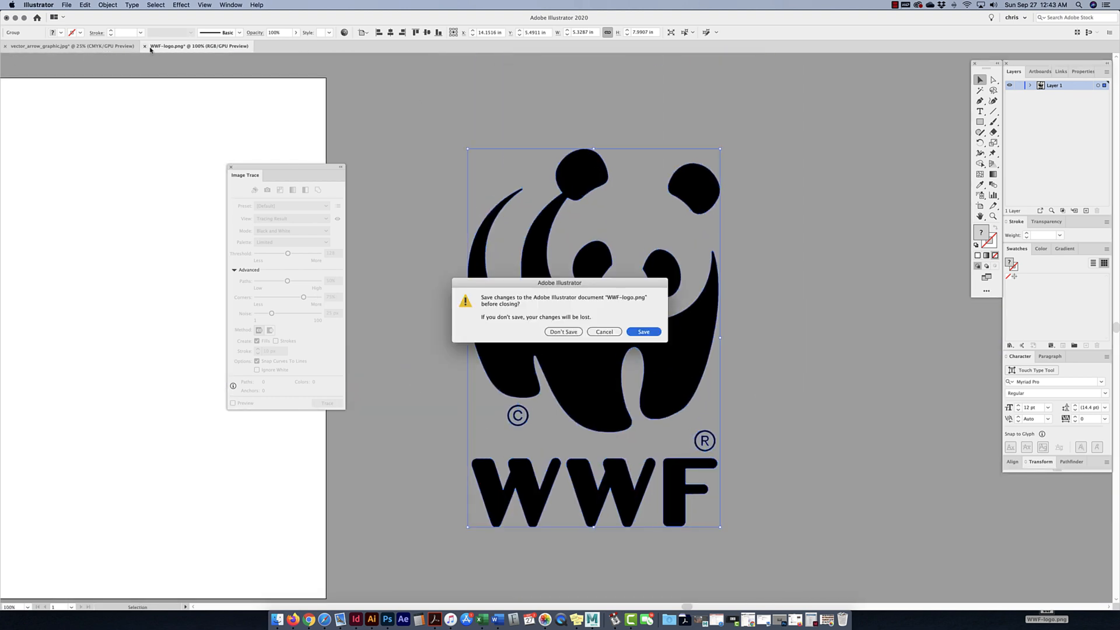
# Discard the WWF logo and arrow documents, then open flower.jpeg in Illustrator
pyautogui.click(564, 331)
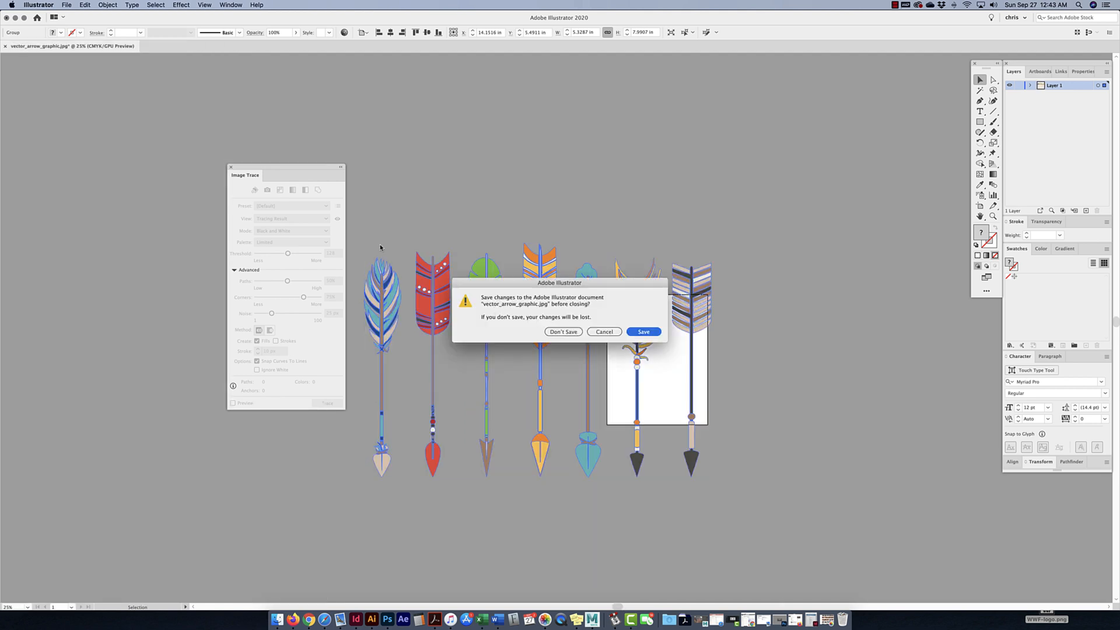
pyautogui.click(563, 331)
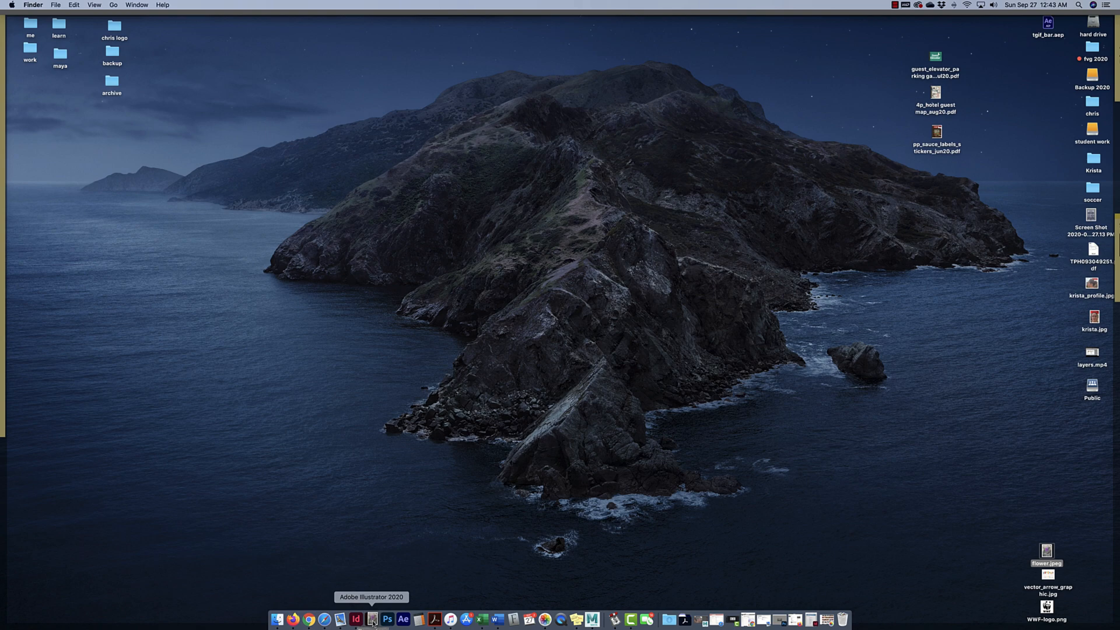
pyautogui.click(374, 617)
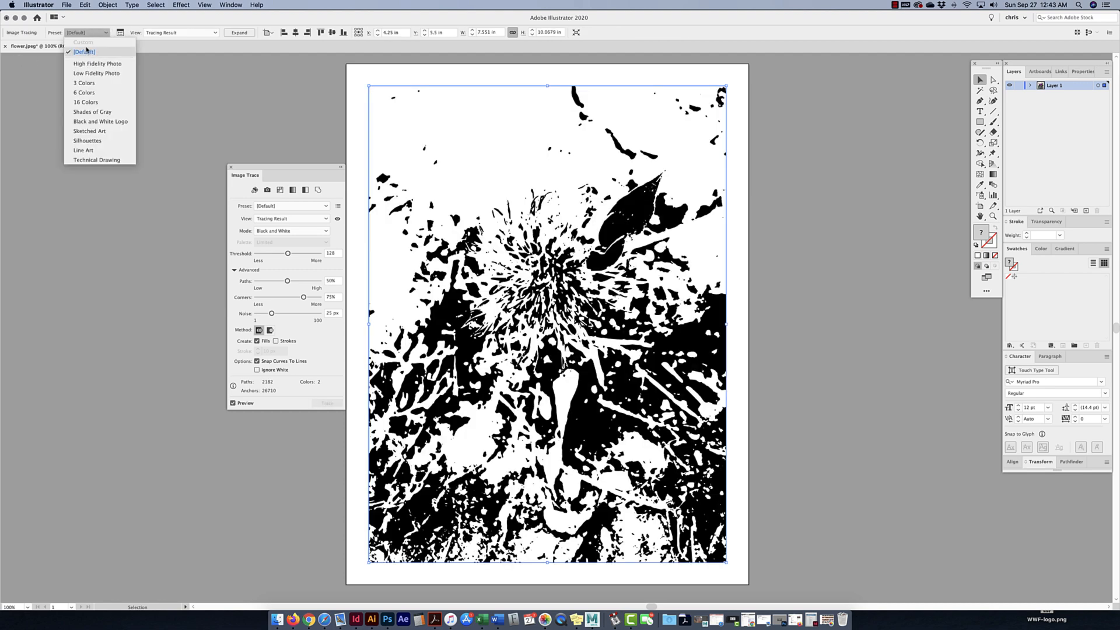
# Apply the High Fidelity Photo trace preset to the flower photo
pyautogui.click(96, 63)
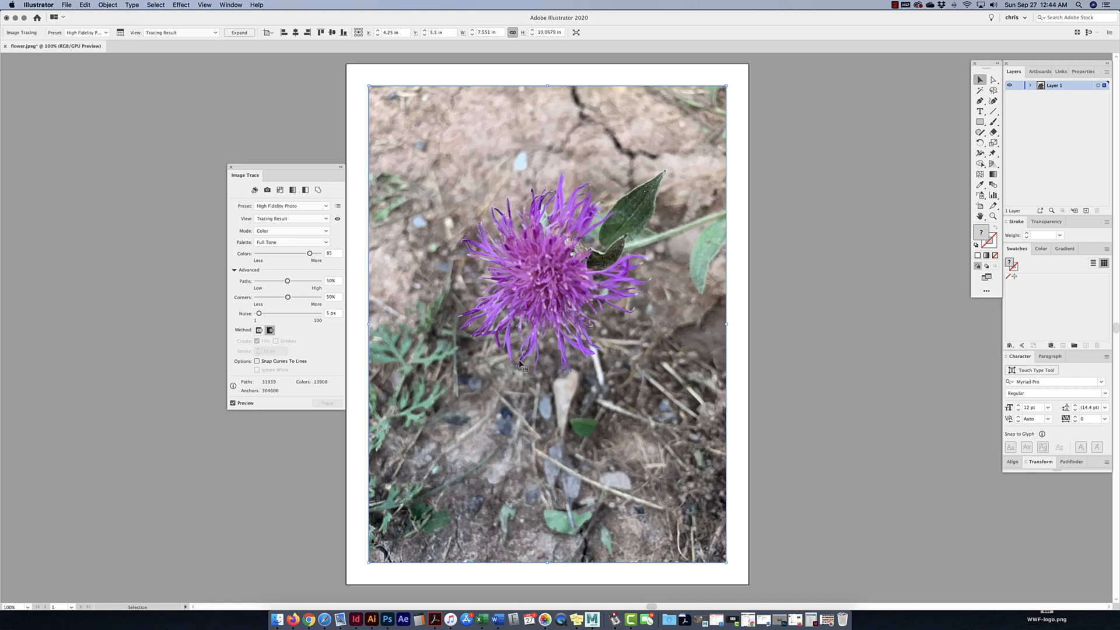
pyautogui.moveTo(524, 300)
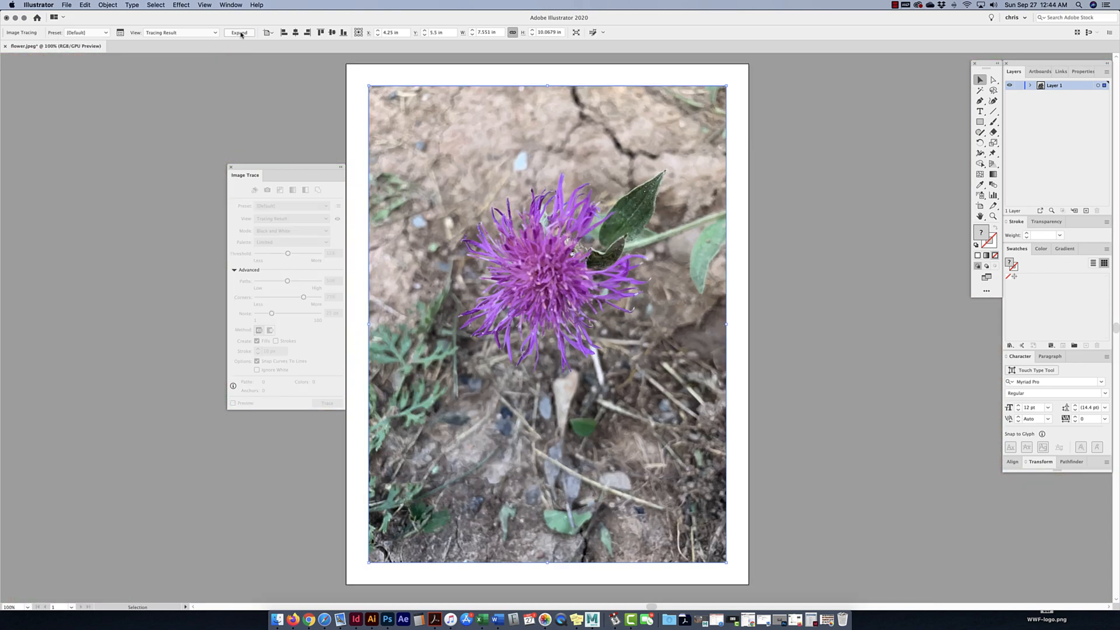
# Expand the flower trace into editable paths and select one purple petal shape
pyautogui.click(241, 32)
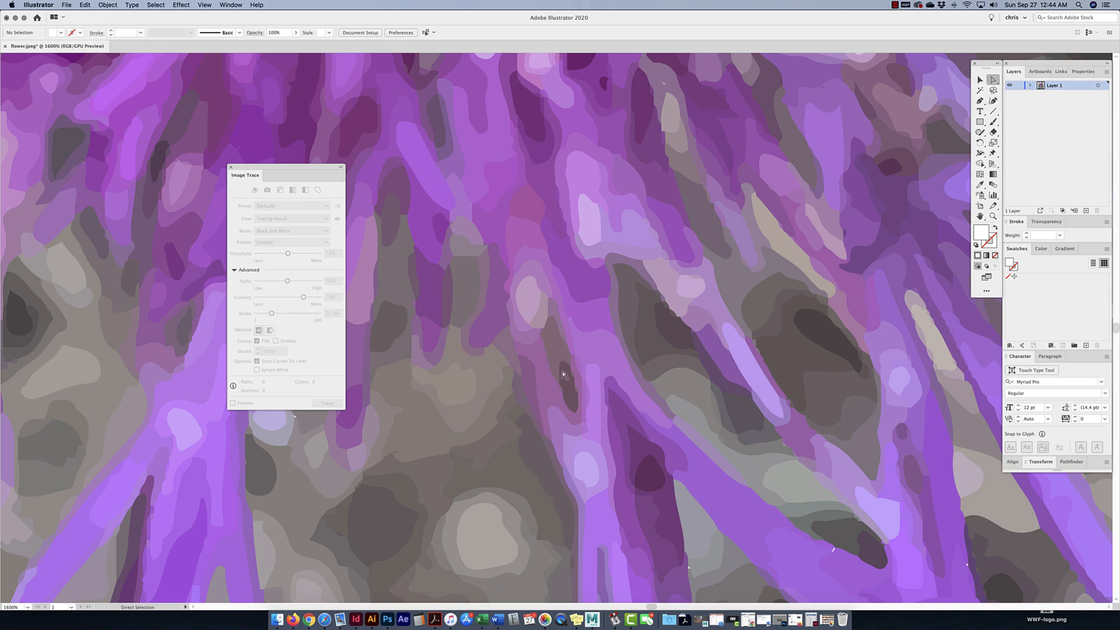
pyautogui.click(590, 283)
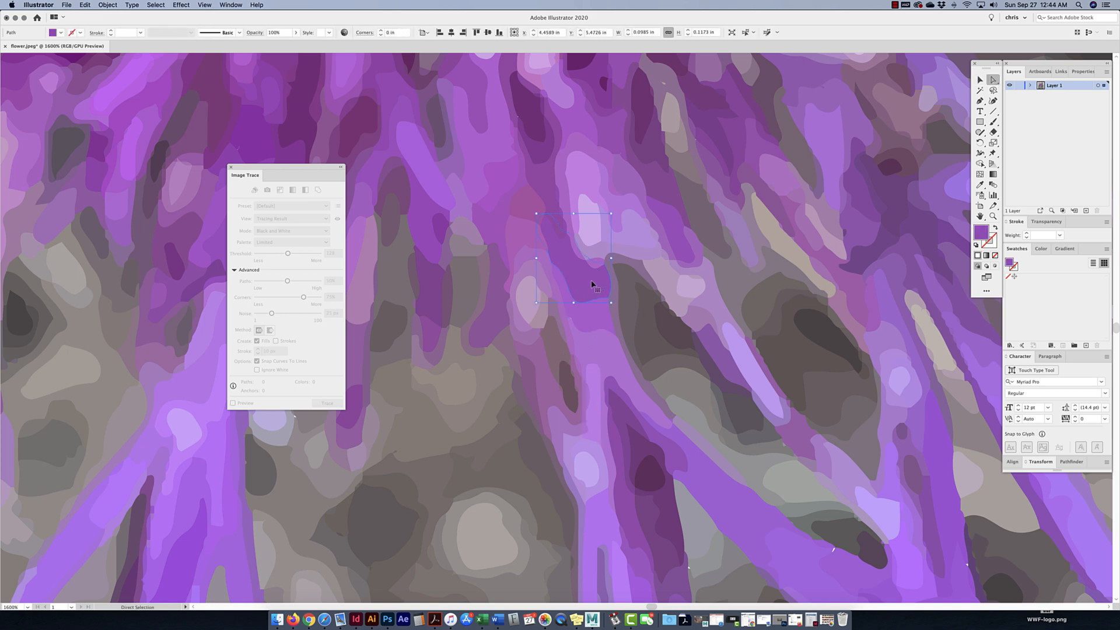